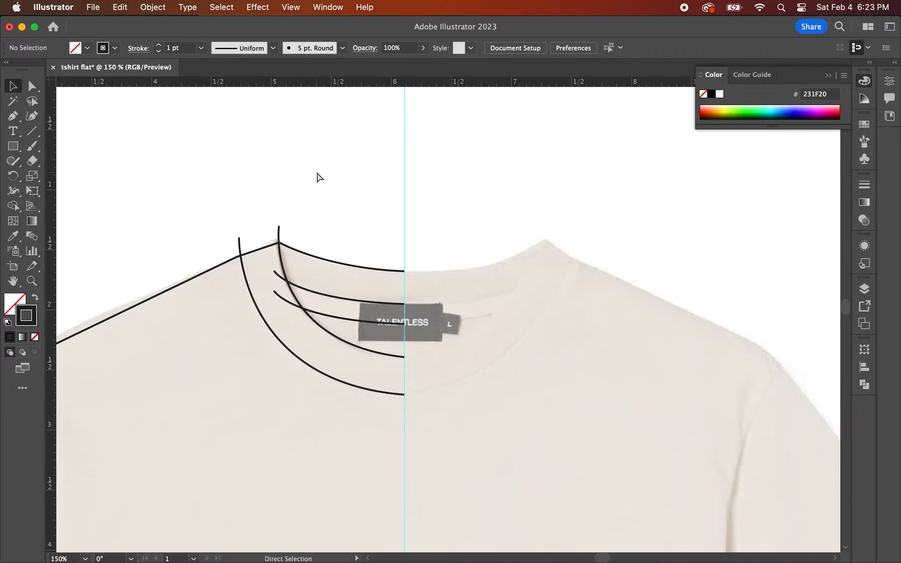
Step: Leave Illustrator so the macOS desktop with QuickTime Player is showing
click(742, 535)
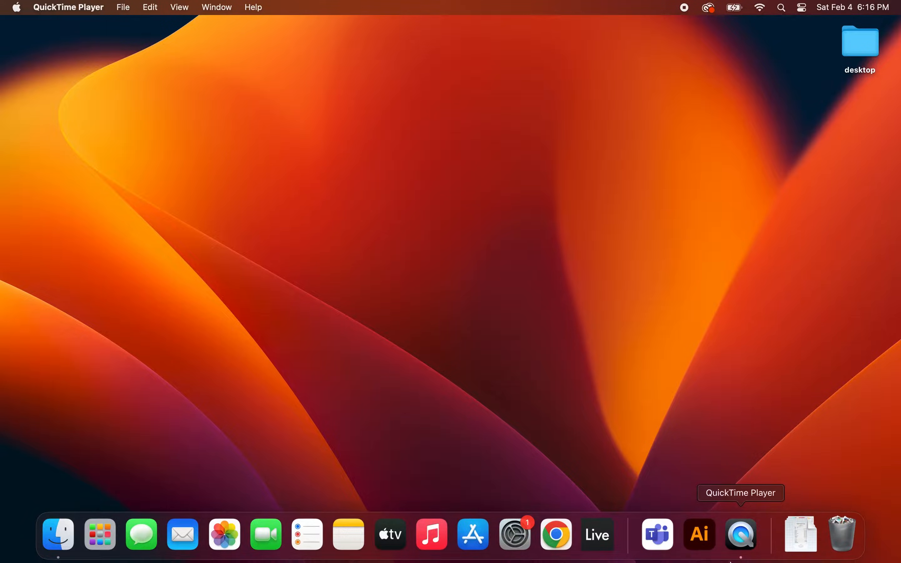
mouse_move(700, 534)
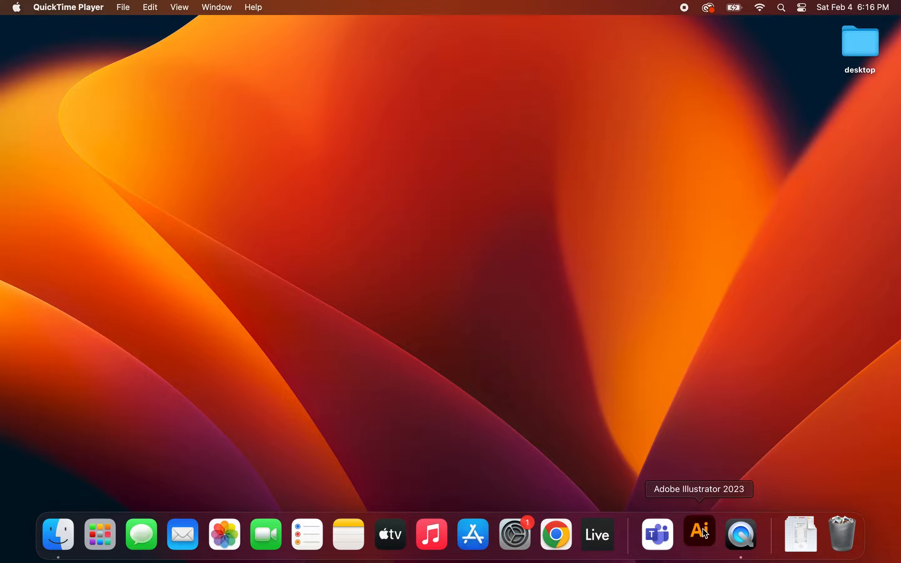
Step: Start a new Illustrator document named 'tshirt flat'
click(699, 534)
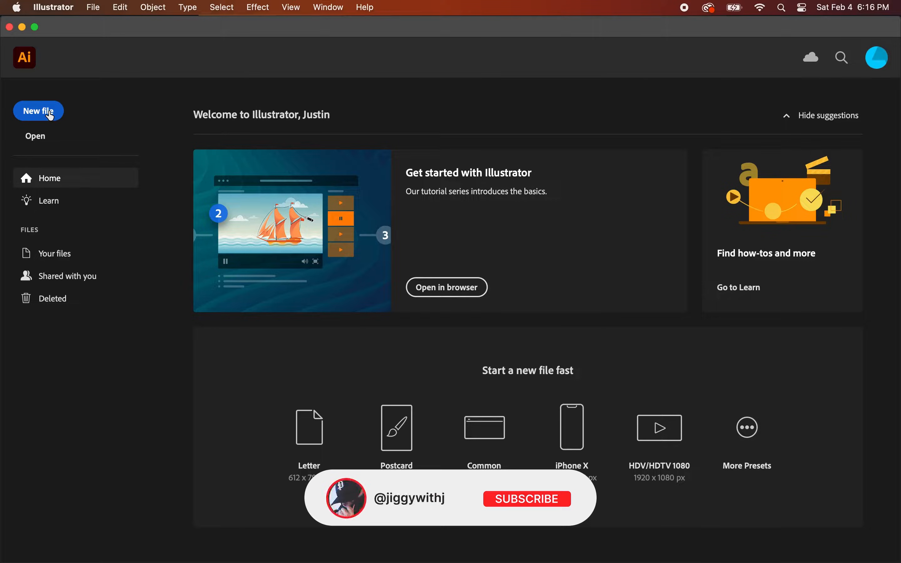
click(39, 111)
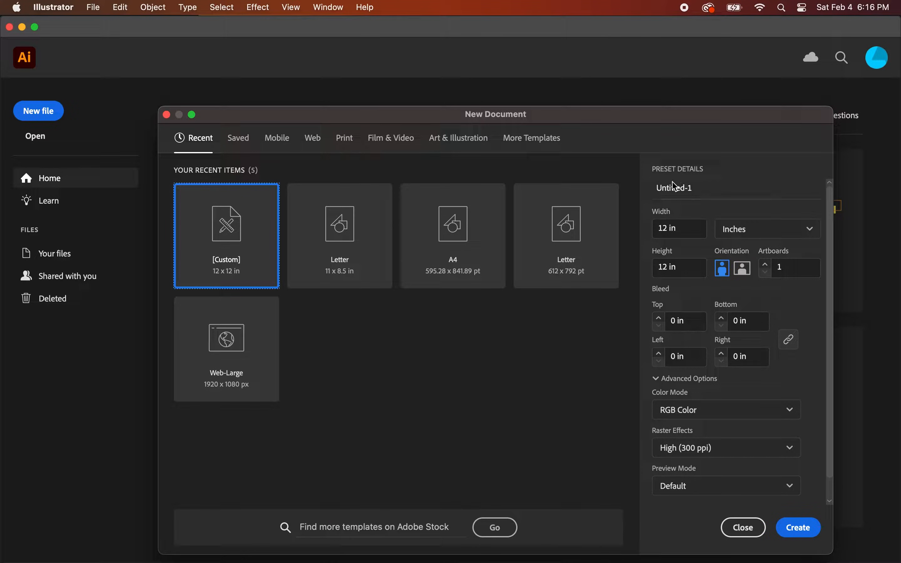
click(674, 187)
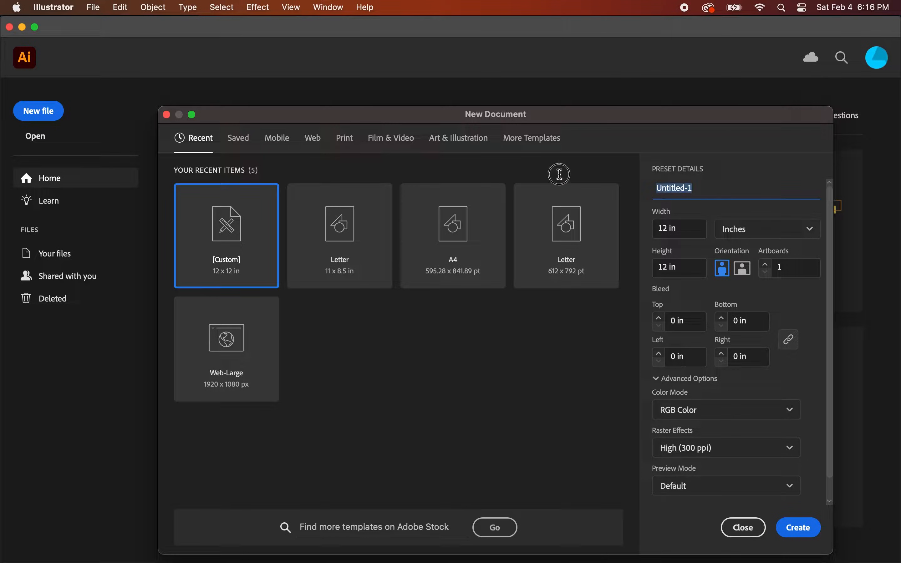
text(tshirt)
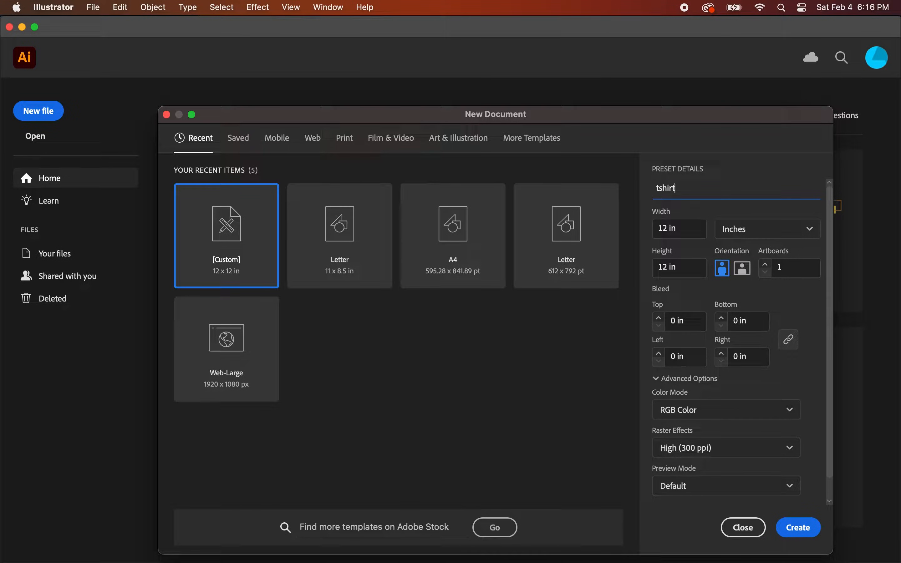
text(flat)
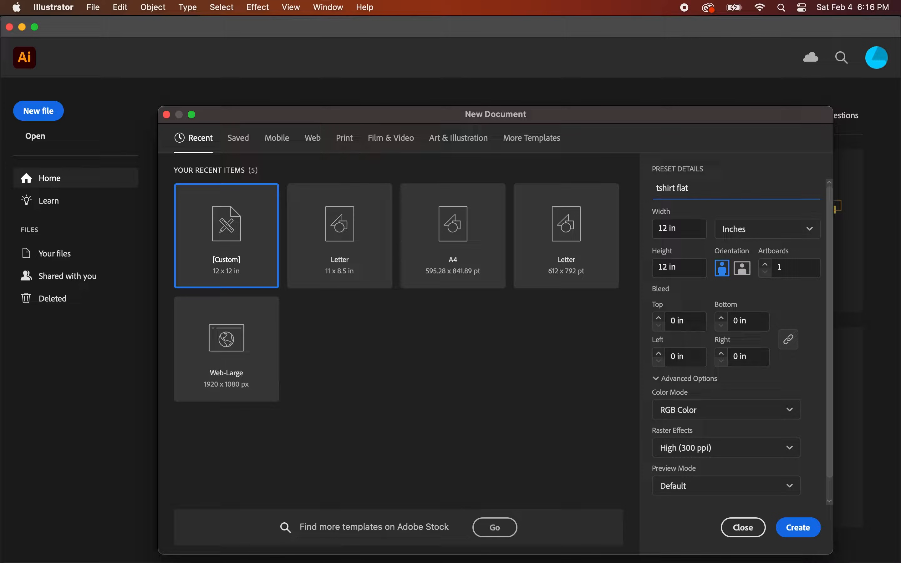
click(679, 228)
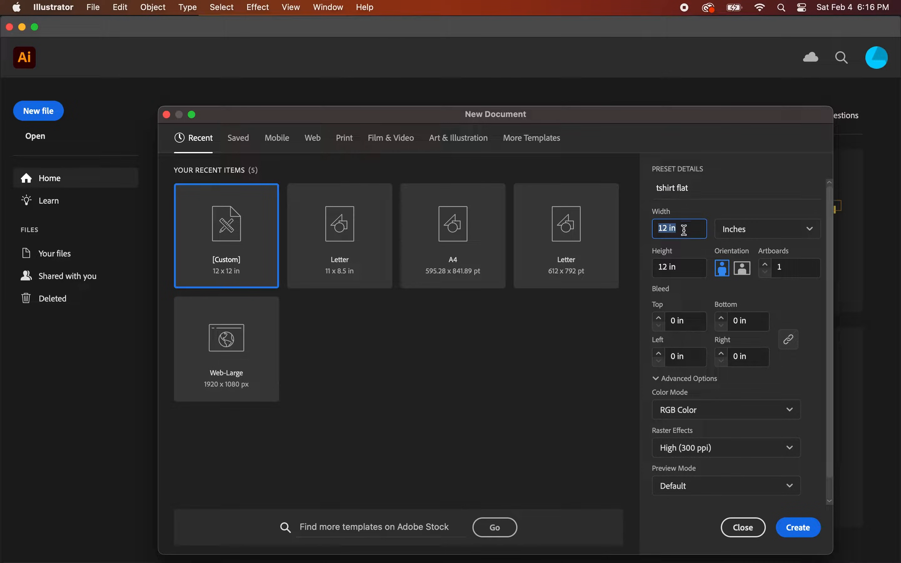
Step: Keep the 12 × 12 inch size and create the blank document
click(679, 267)
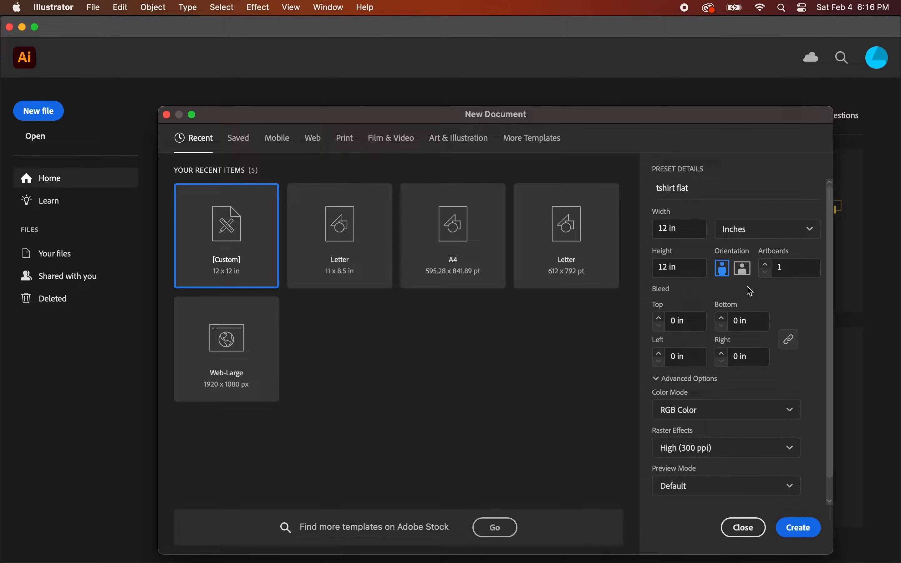
scroll(down, 3)
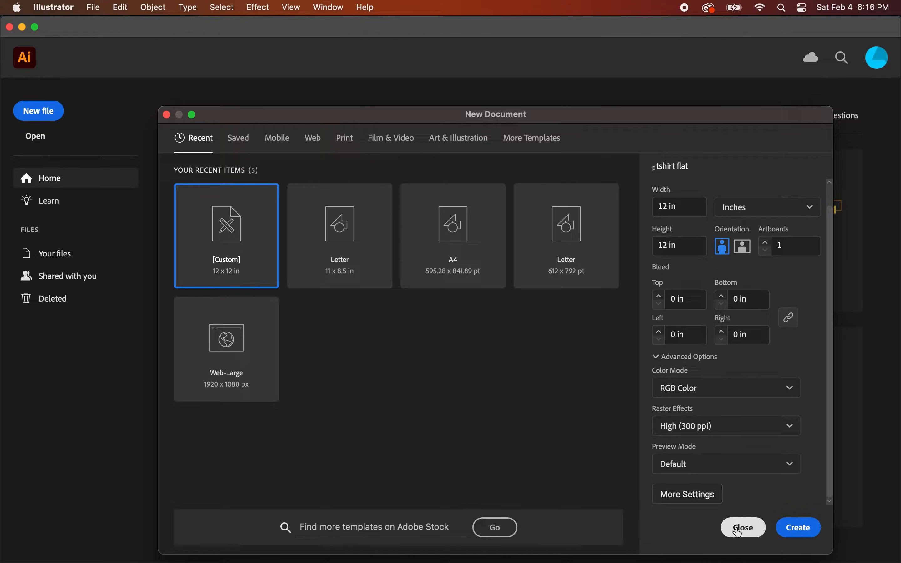
click(742, 527)
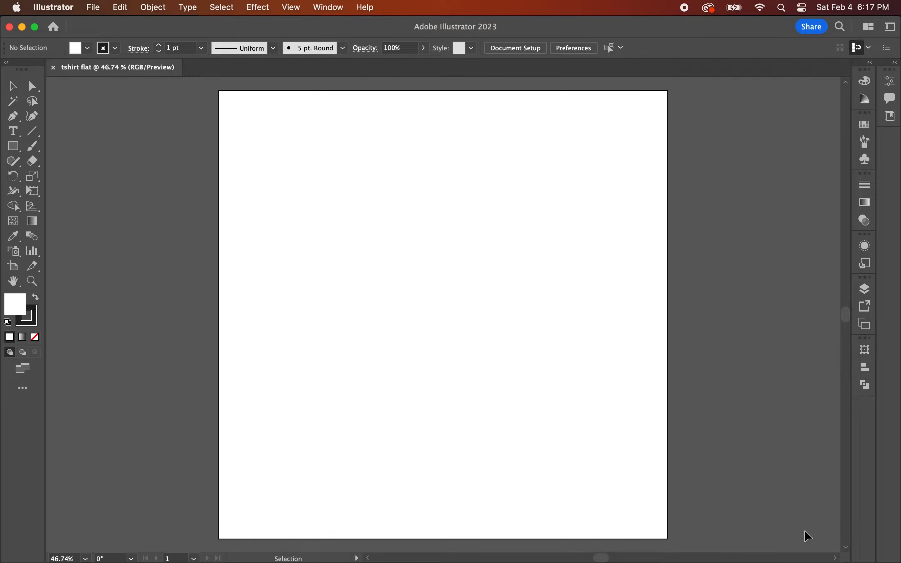
mouse_move(589, 349)
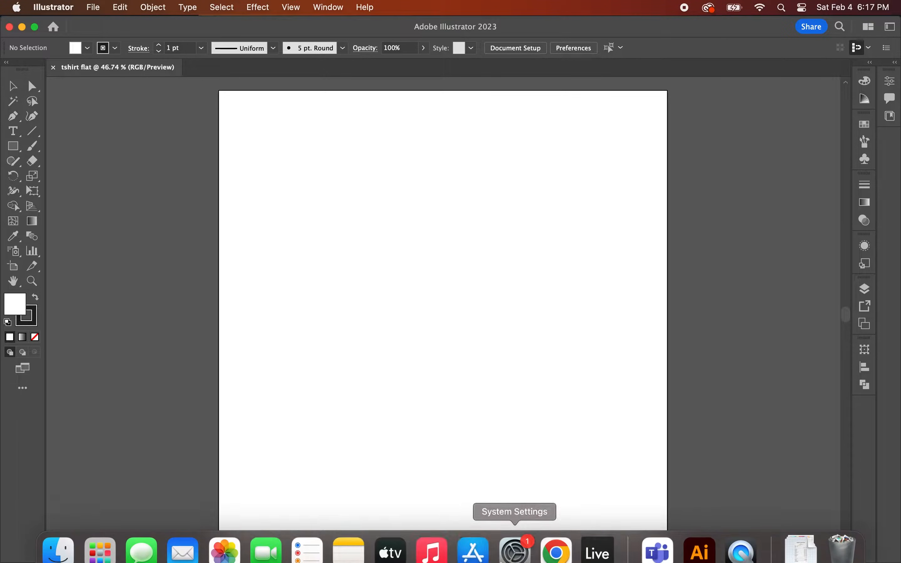
Step: In Chrome, search 'tshirt blanks' and reach the Talentless beige tee product photo
click(556, 546)
text(tshirt)
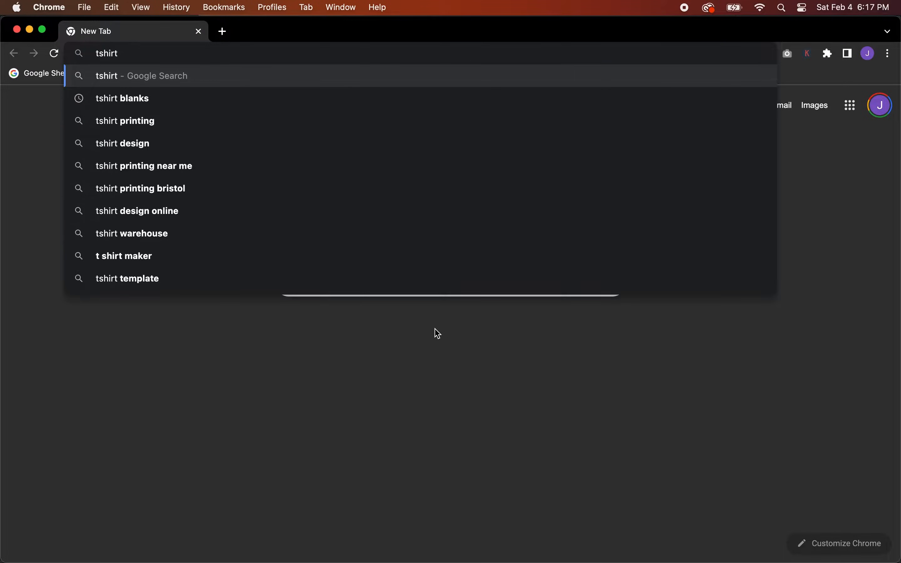
click(122, 98)
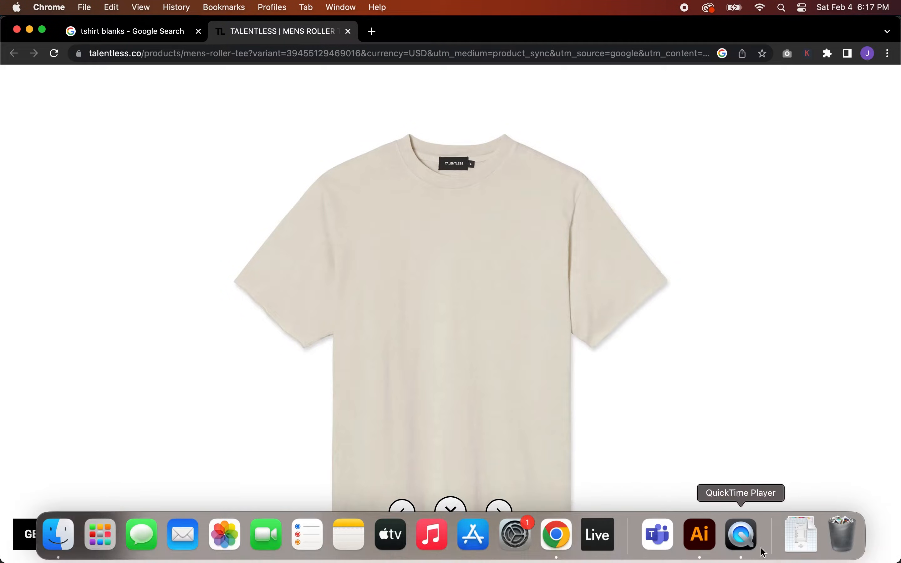
Step: Scale the placed beige t-shirt photo to cover the 12-inch artboard
click(698, 535)
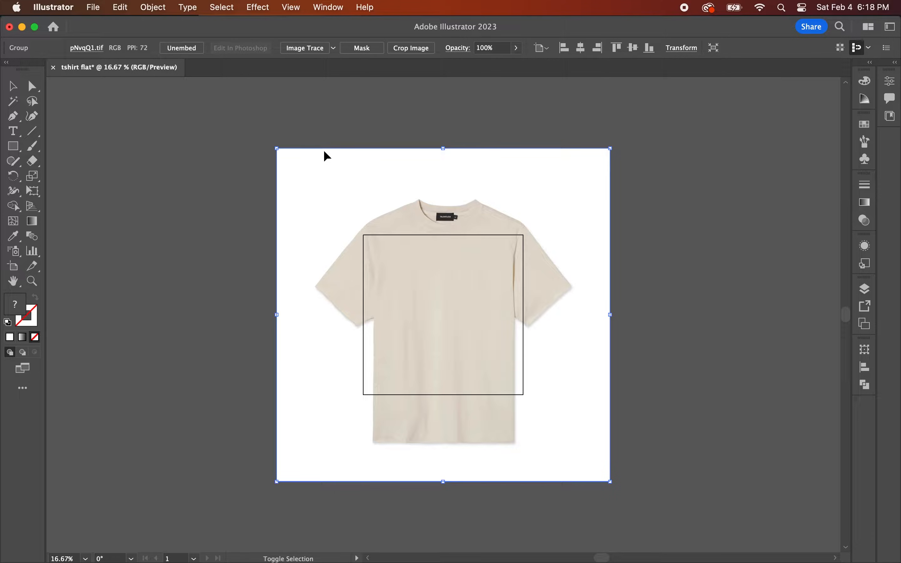
drag(278, 149, 294, 161)
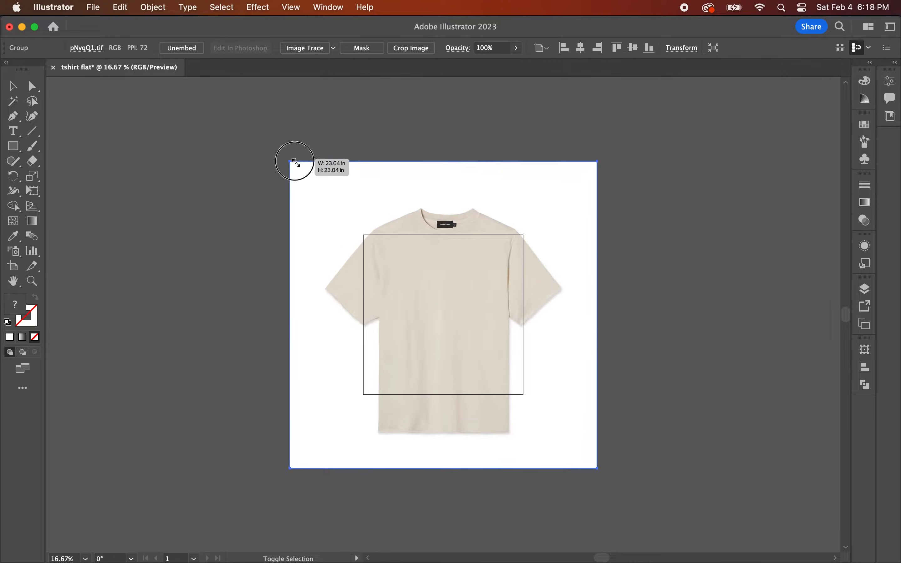
drag(294, 160, 343, 223)
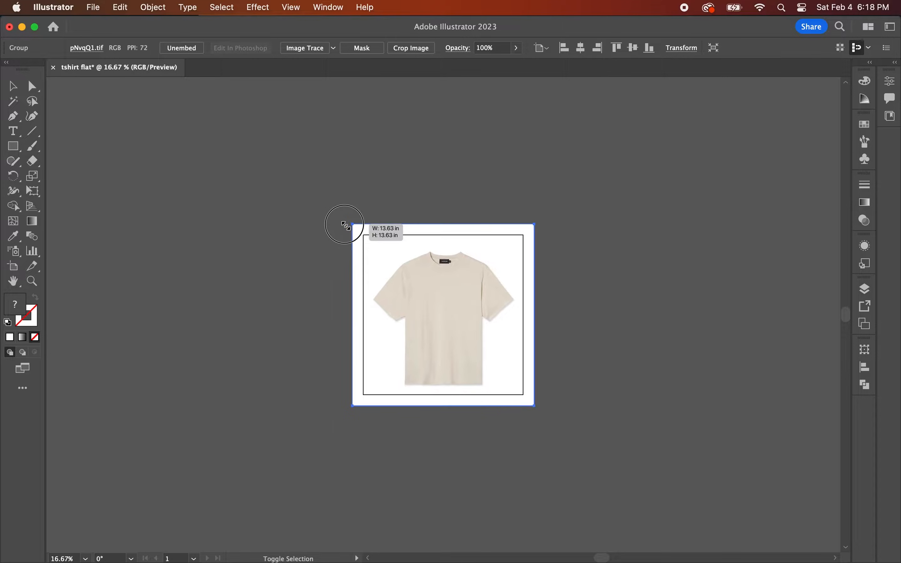
drag(352, 229, 346, 224)
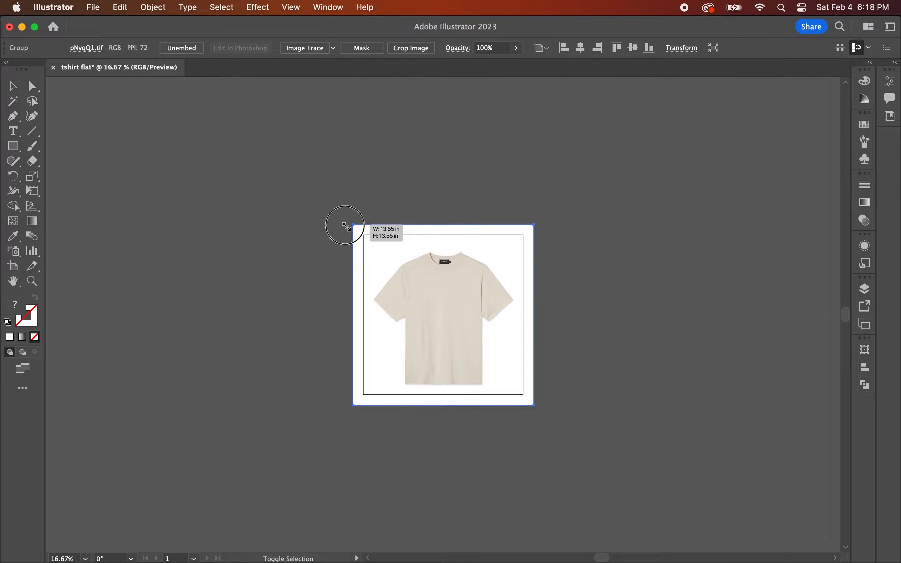
drag(354, 226, 359, 231)
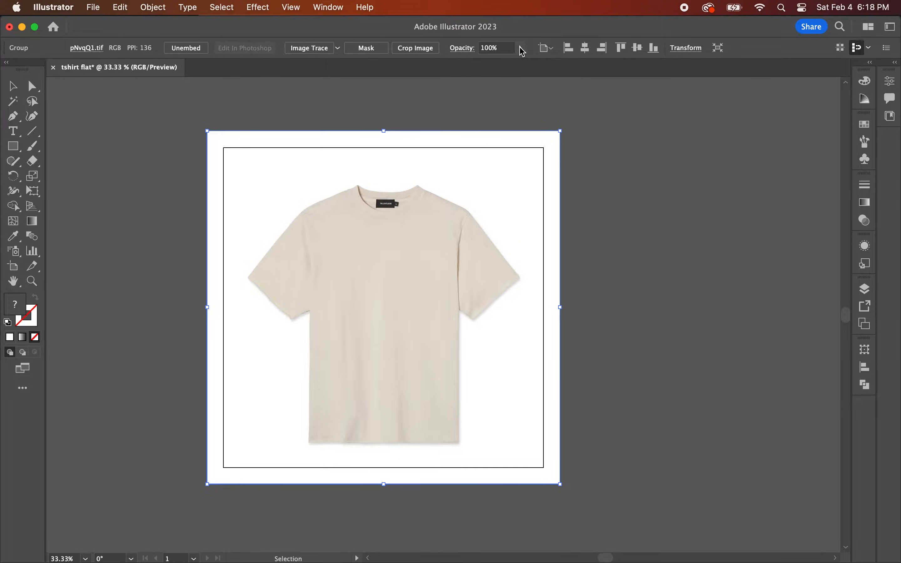
Step: Adjust the photo's opacity in the Control bar, settling it slightly faded
drag(511, 64, 482, 63)
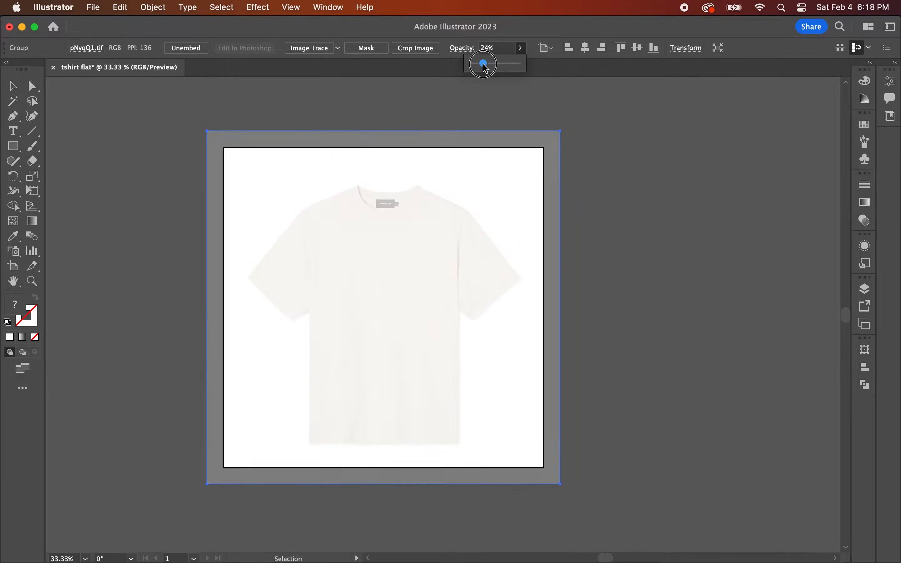
drag(482, 63, 509, 64)
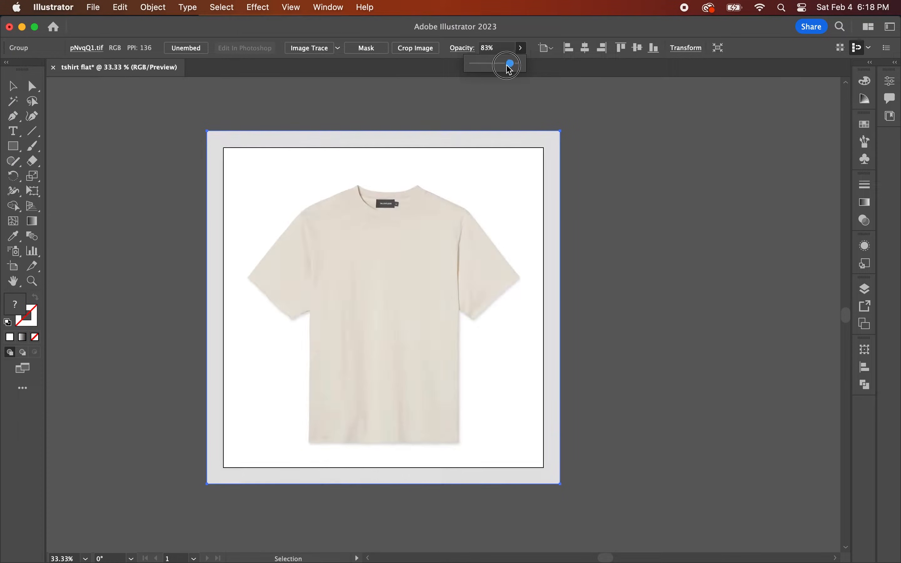
drag(509, 65, 503, 63)
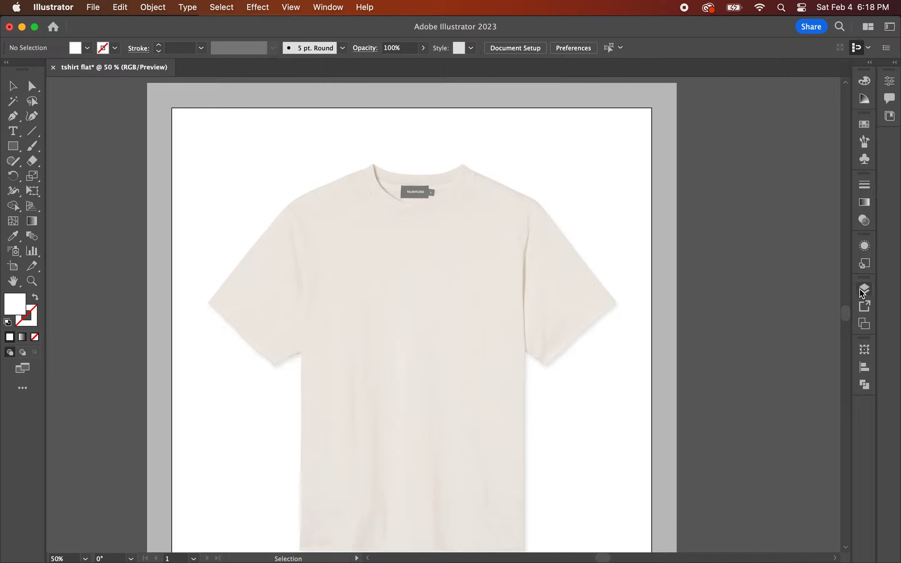
Step: Lock the photo layer, add a new outline layer, and show rulers for a centre guide
click(864, 289)
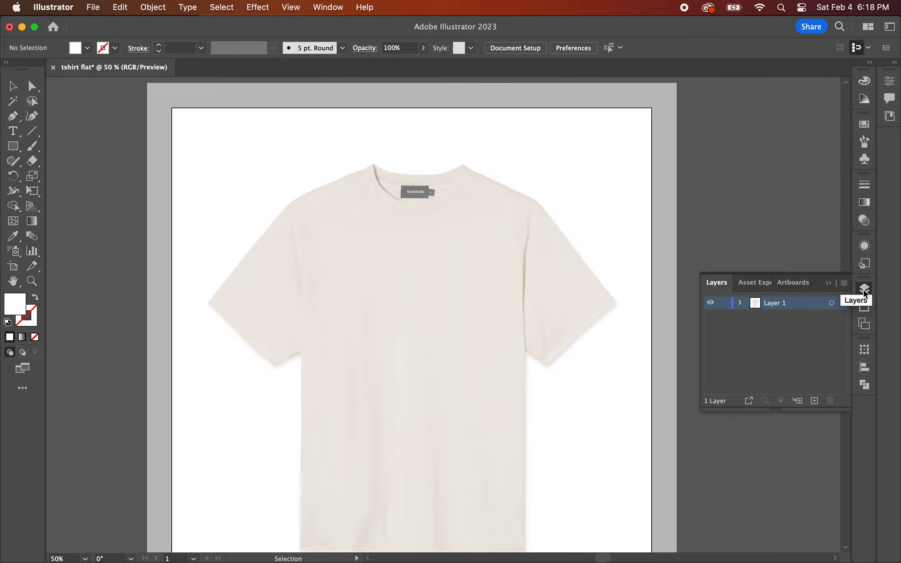
click(724, 303)
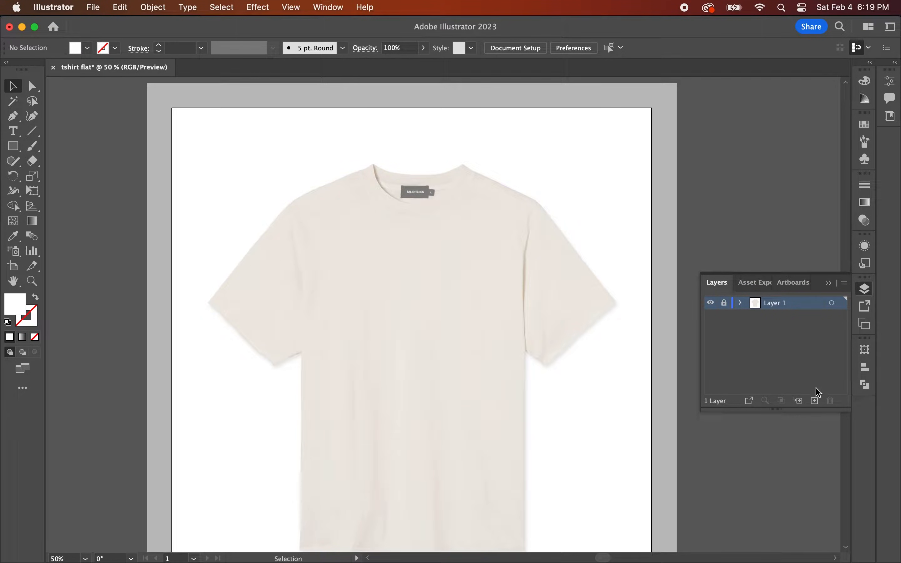
click(815, 400)
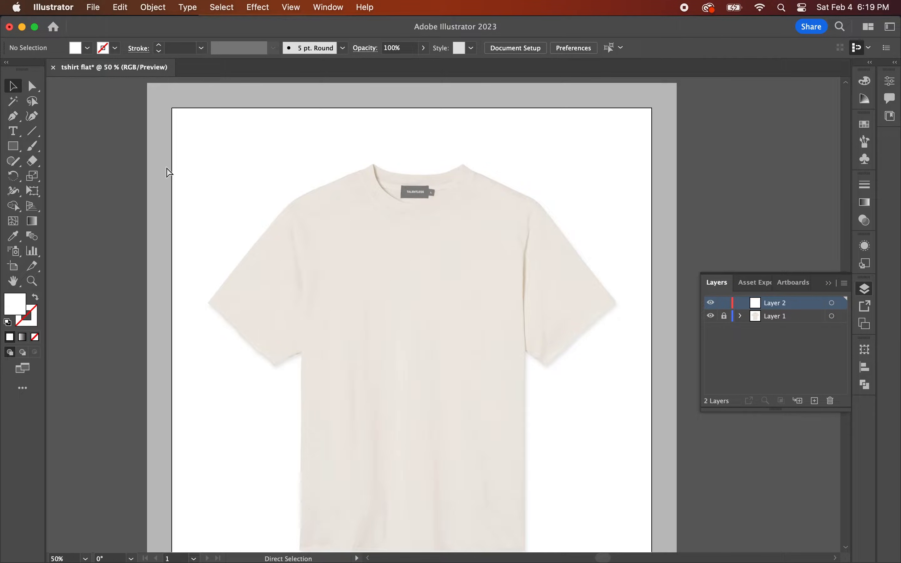
key(cmd+r)
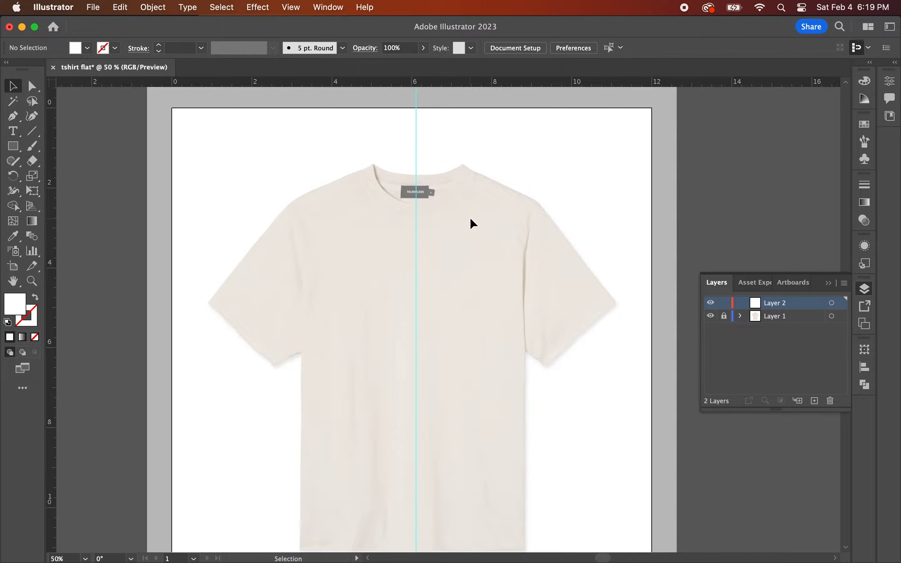
Step: Choose the Pen tool with no fill and a near-black #231F20 1 pt stroke
scroll(down, 3)
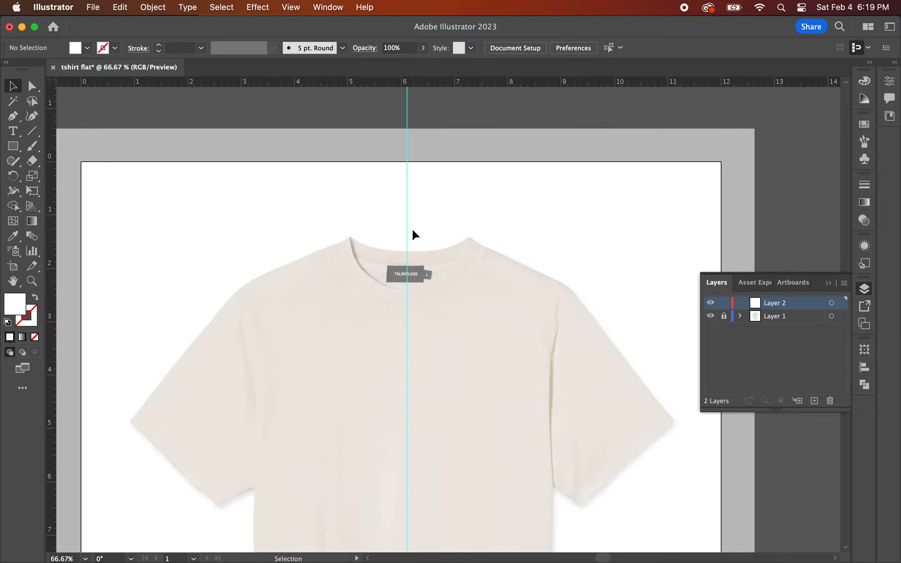
mouse_move(464, 223)
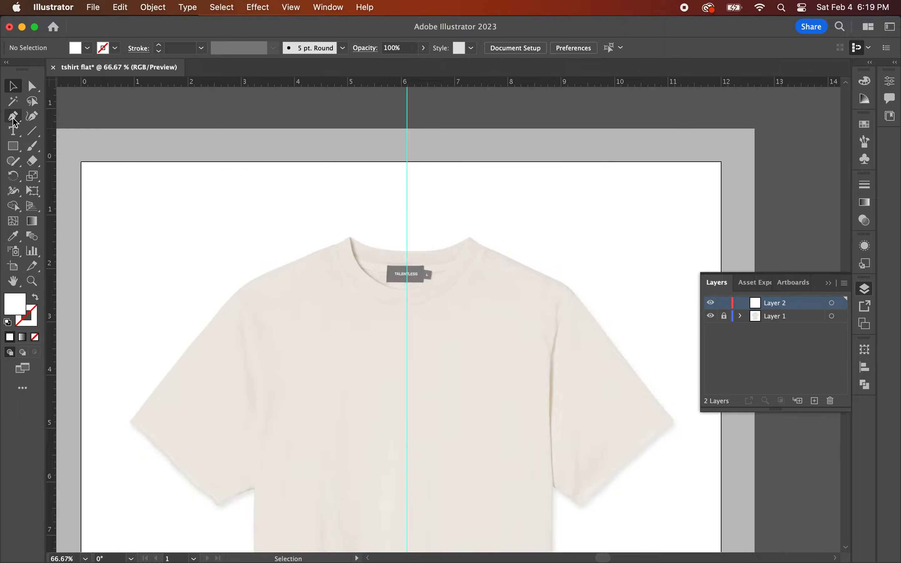
click(12, 116)
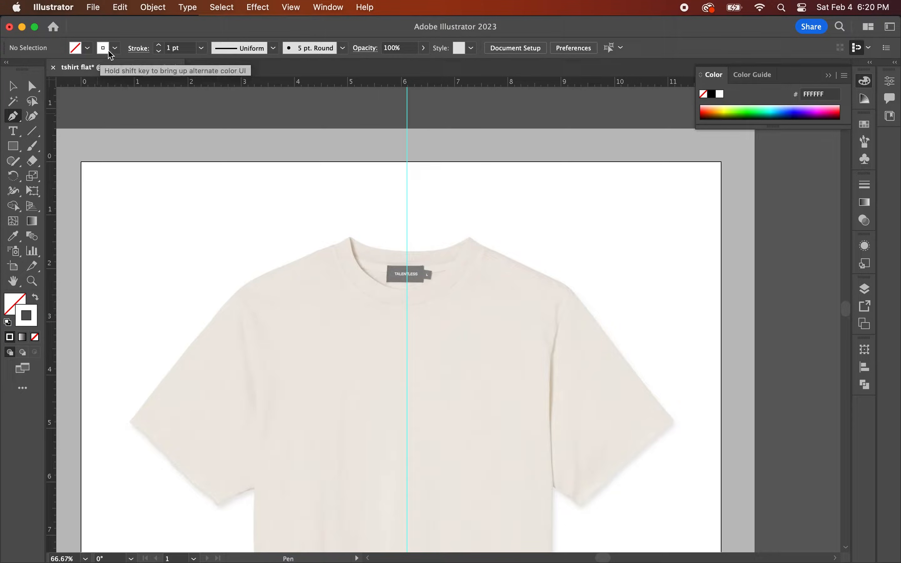
click(103, 48)
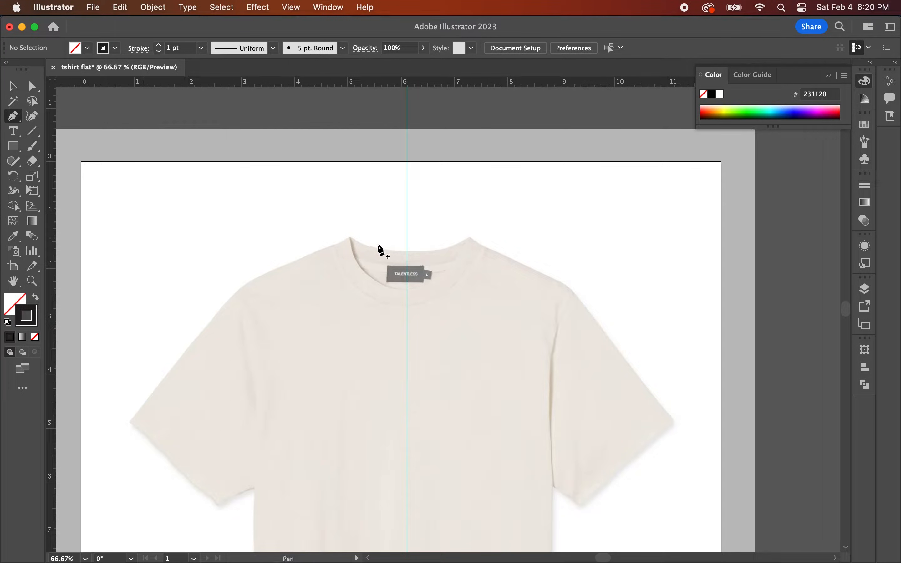
mouse_move(410, 257)
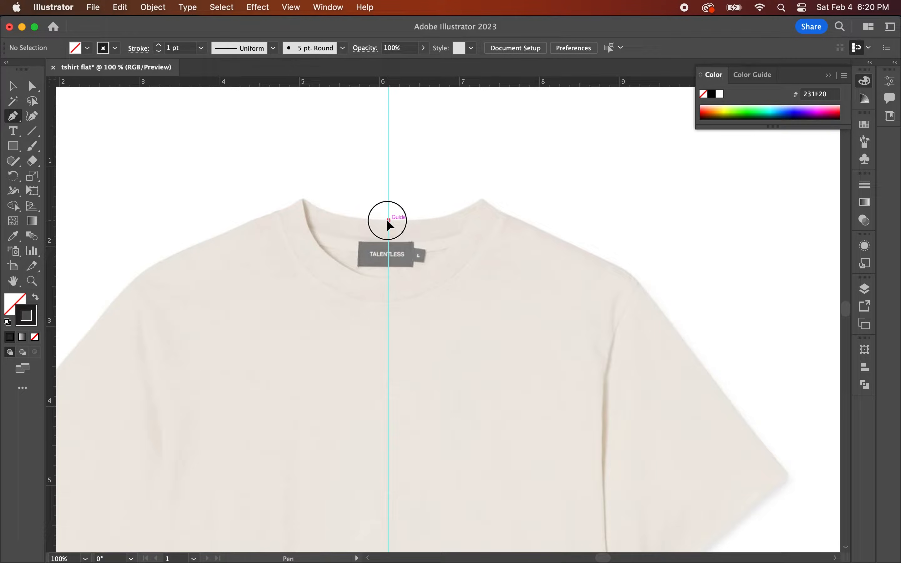
Step: Trace the left neckline, shoulder and side from the centre guide down to the hem
click(305, 202)
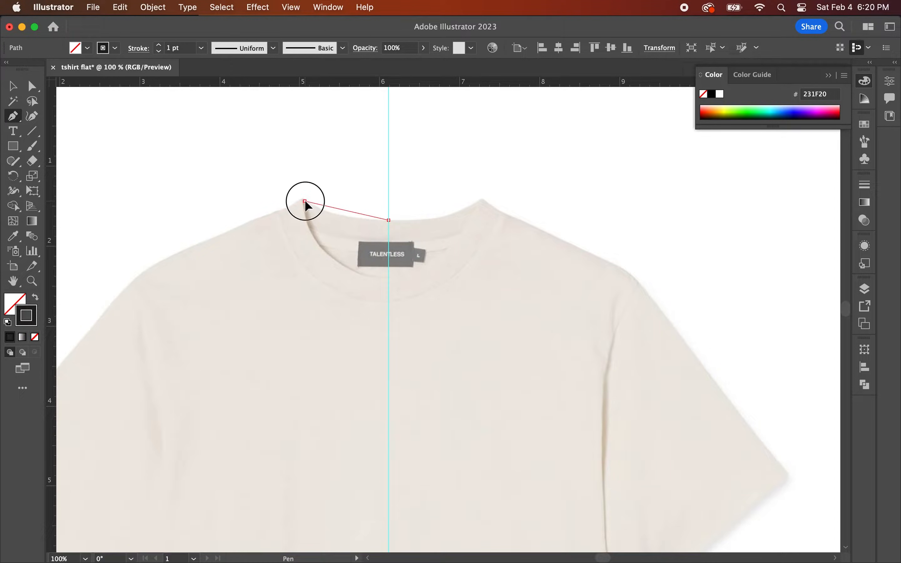
drag(304, 202, 285, 190)
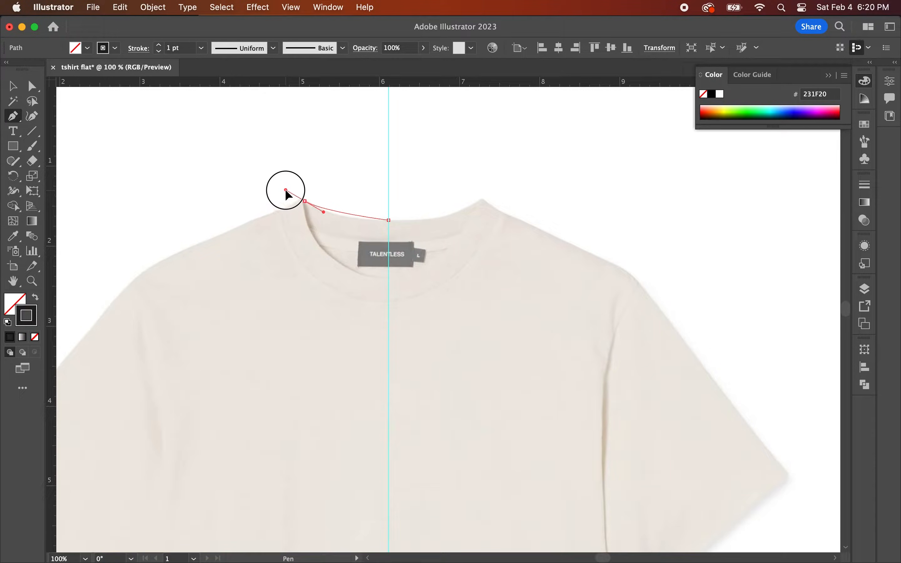
drag(286, 191, 265, 179)
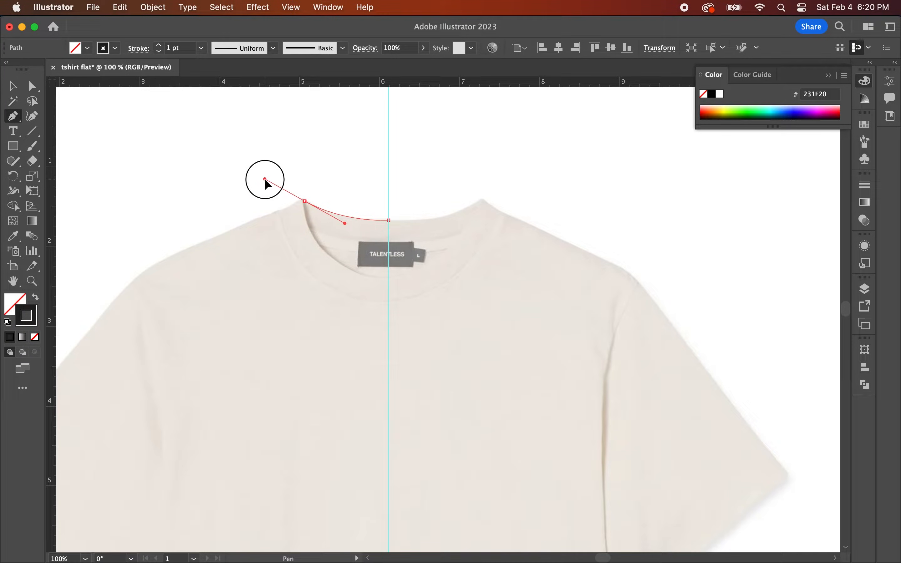
drag(267, 179, 268, 187)
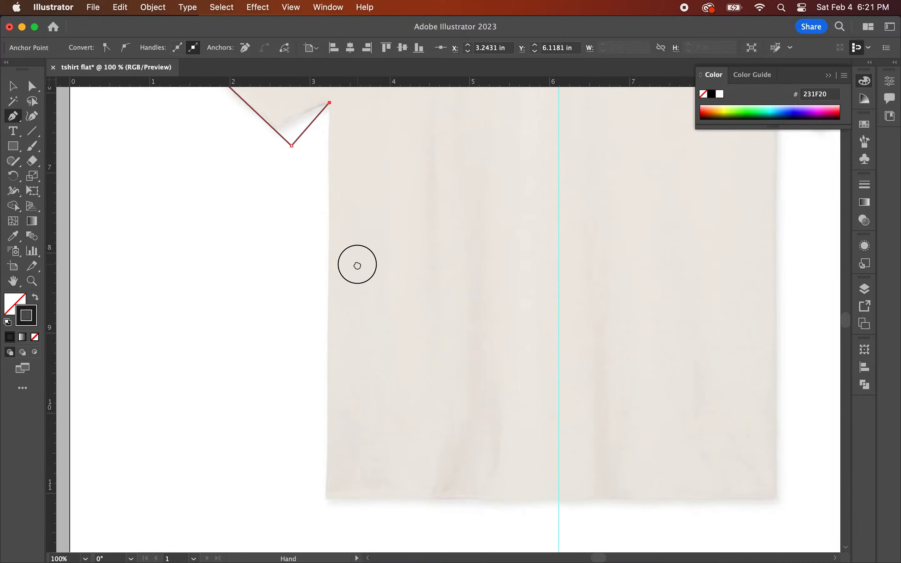
click(329, 501)
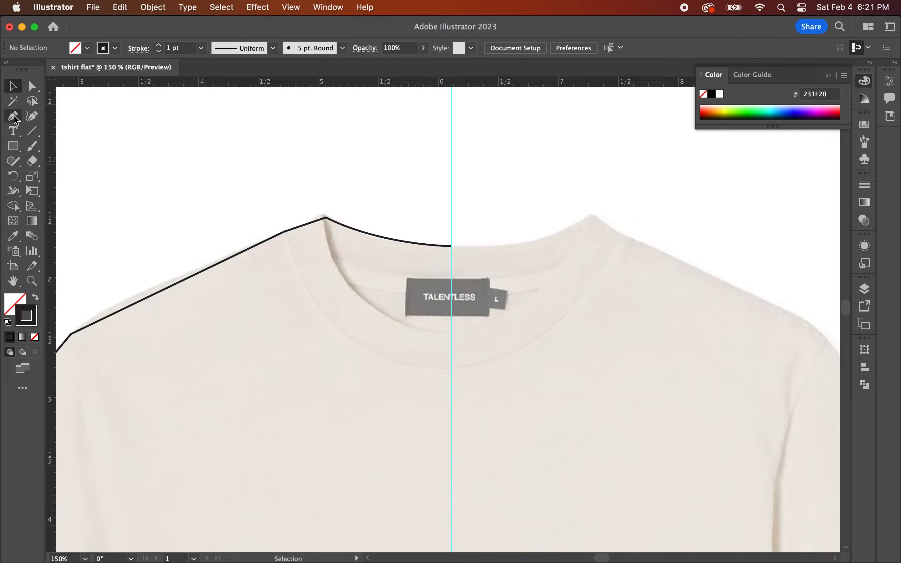
Step: Draw the two curved collar band lines and reshape the inner one near the label
click(13, 117)
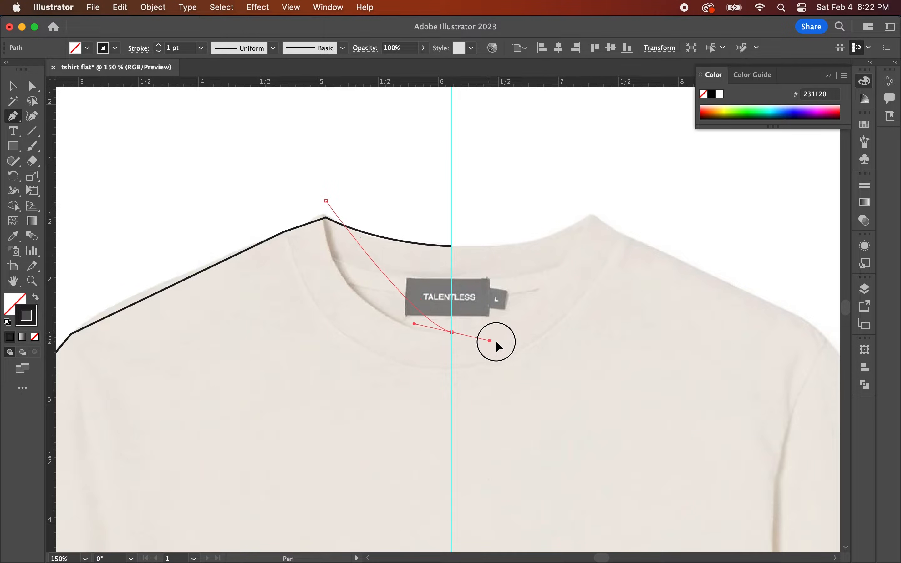
drag(489, 342, 594, 348)
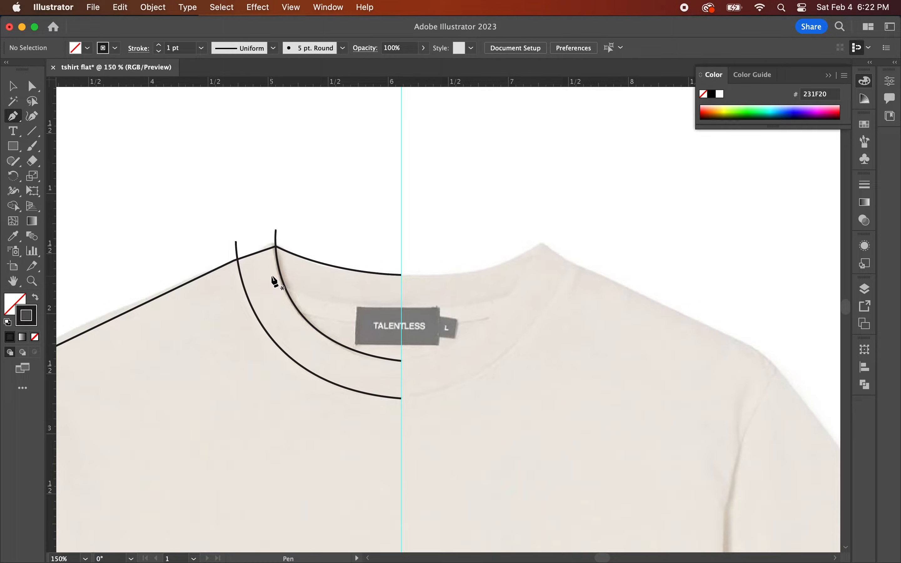
drag(270, 275, 402, 314)
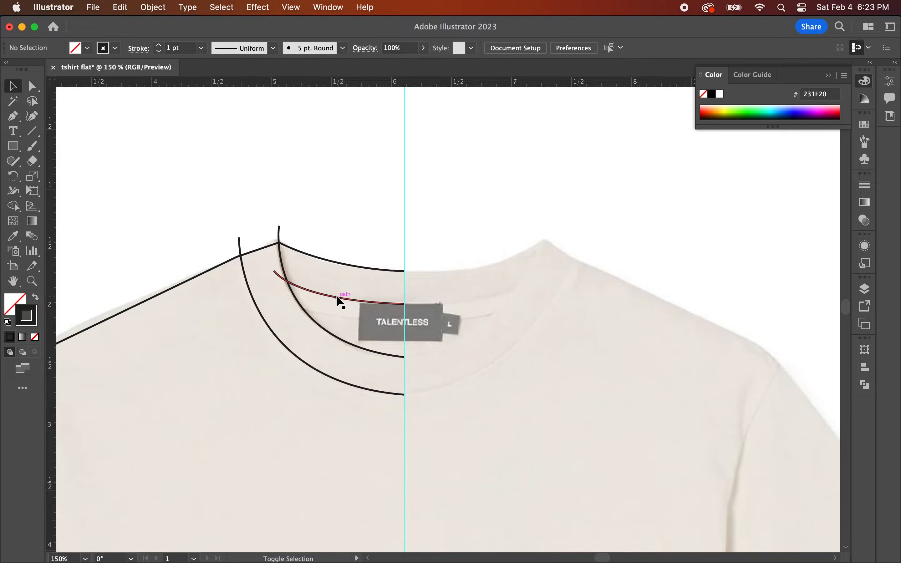
drag(339, 293, 339, 313)
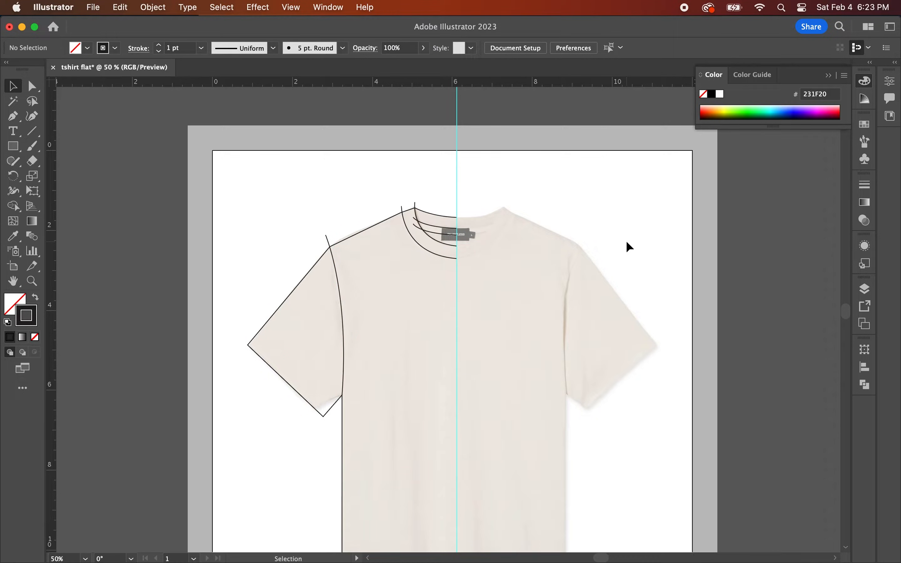
Step: Select the left-half paths and reflect a vertical copy across the centre guide
scroll(down, 3)
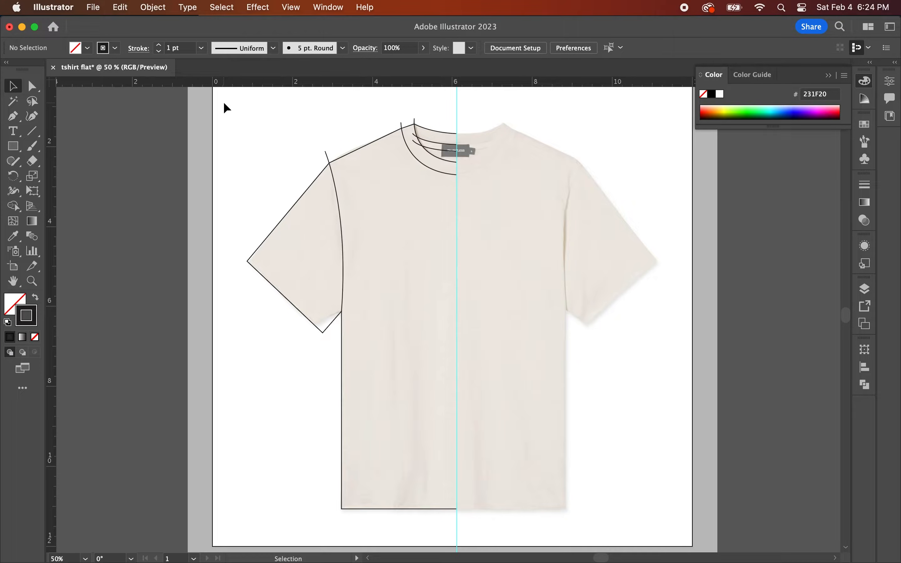
click(305, 230)
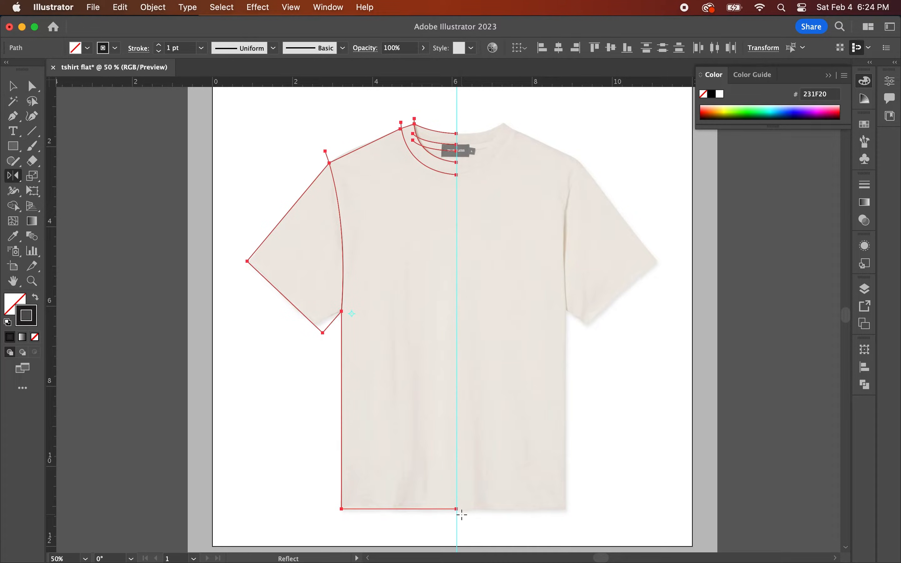
mouse_move(471, 239)
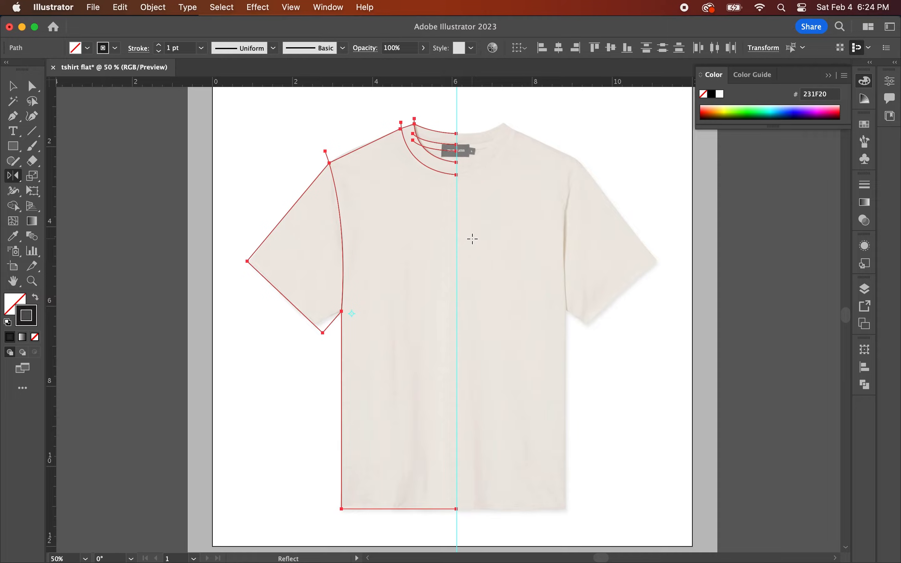
mouse_move(472, 262)
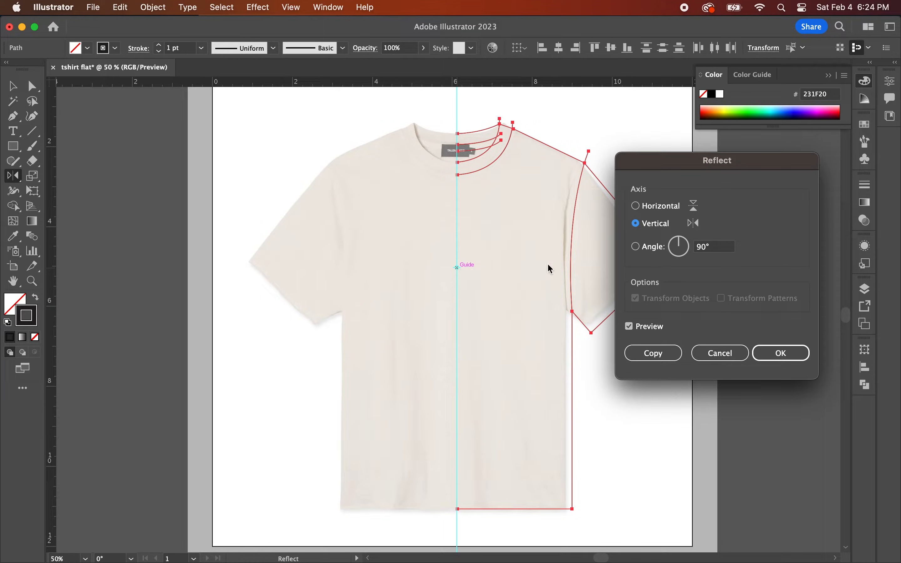
mouse_move(631, 255)
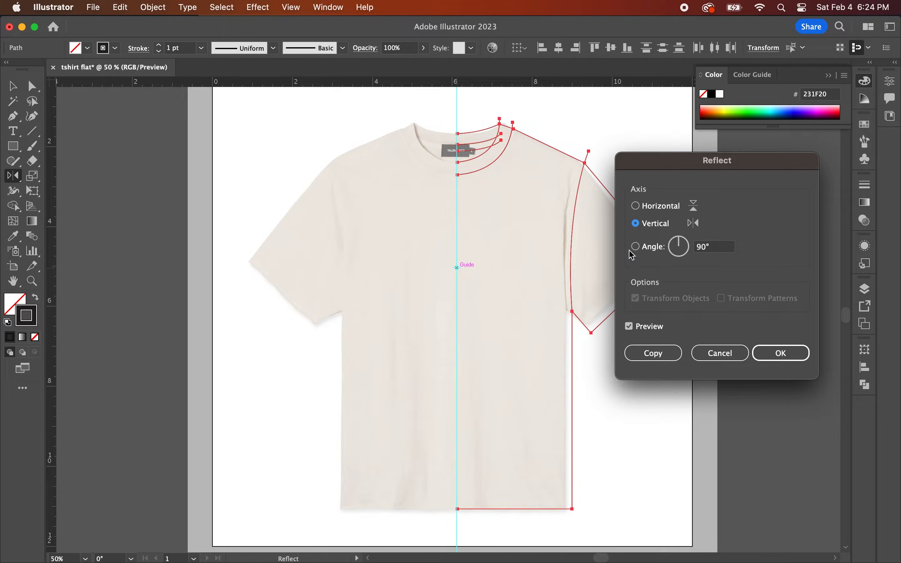
mouse_move(682, 229)
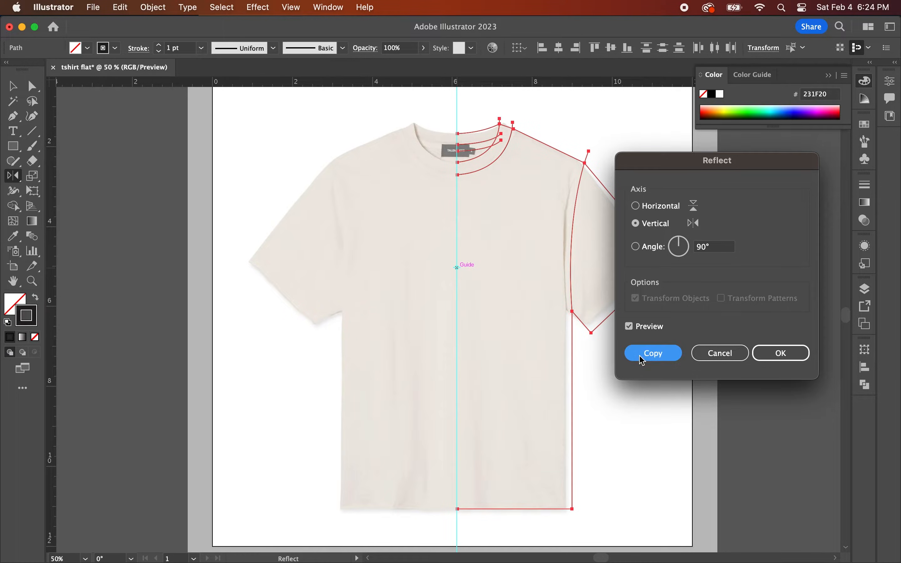
click(652, 353)
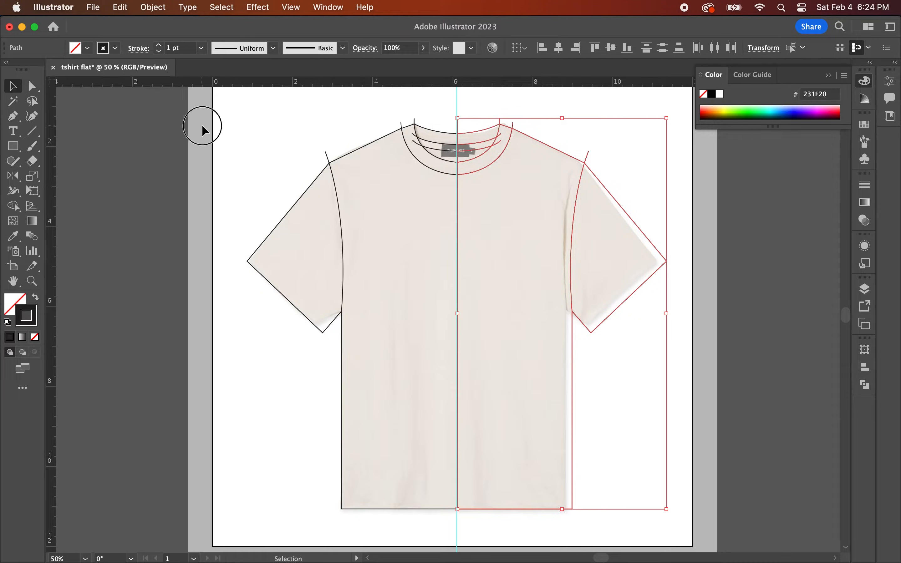
Step: Select all outlines and pick the Join Tool from the Shaper flyout for the collar halves
click(680, 522)
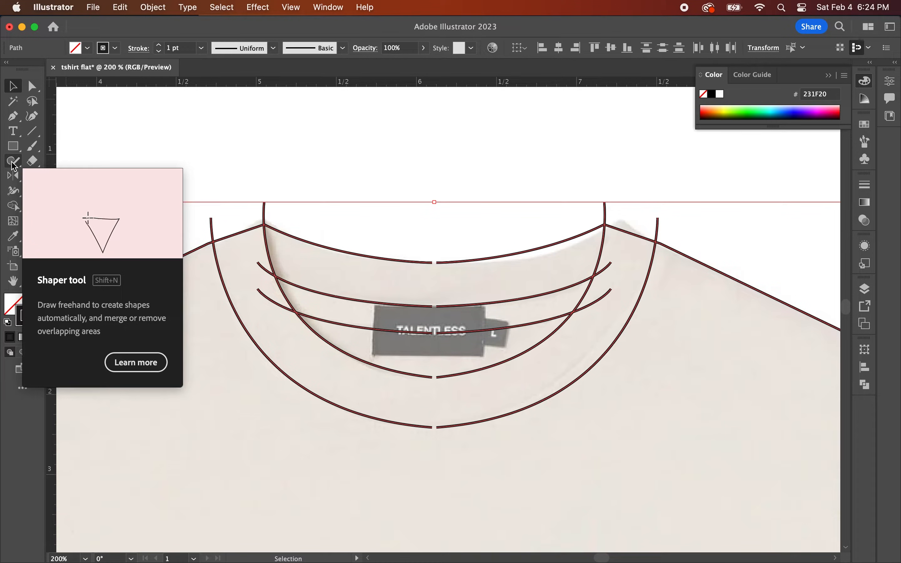
click(13, 162)
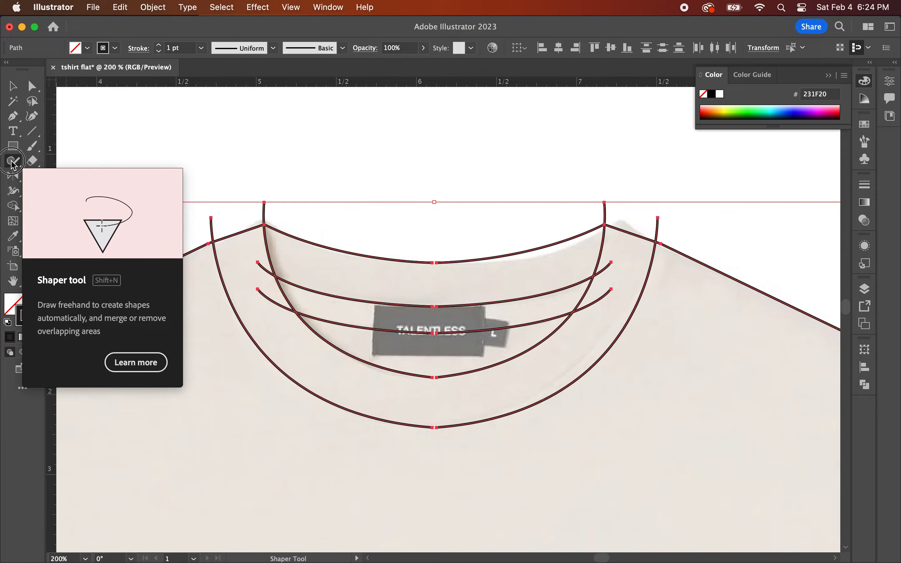
click(12, 160)
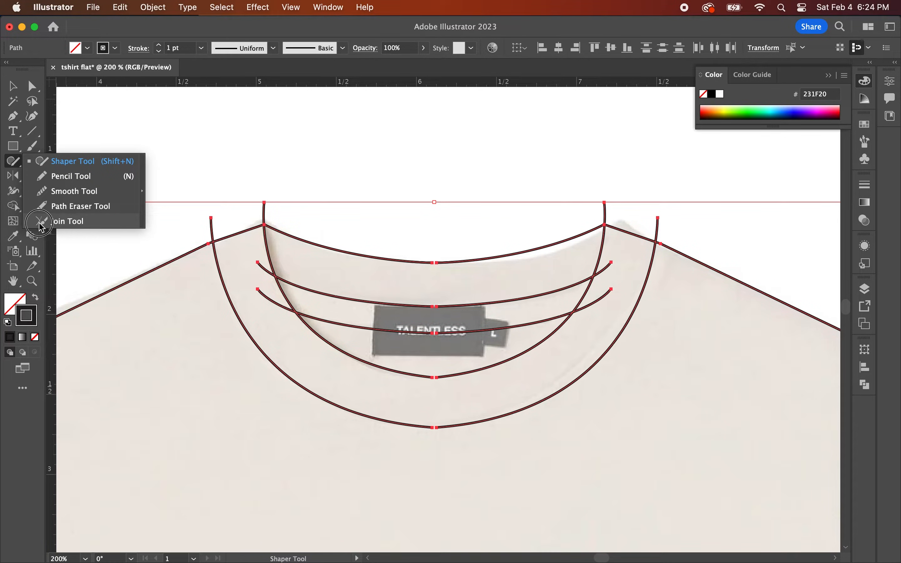
click(67, 222)
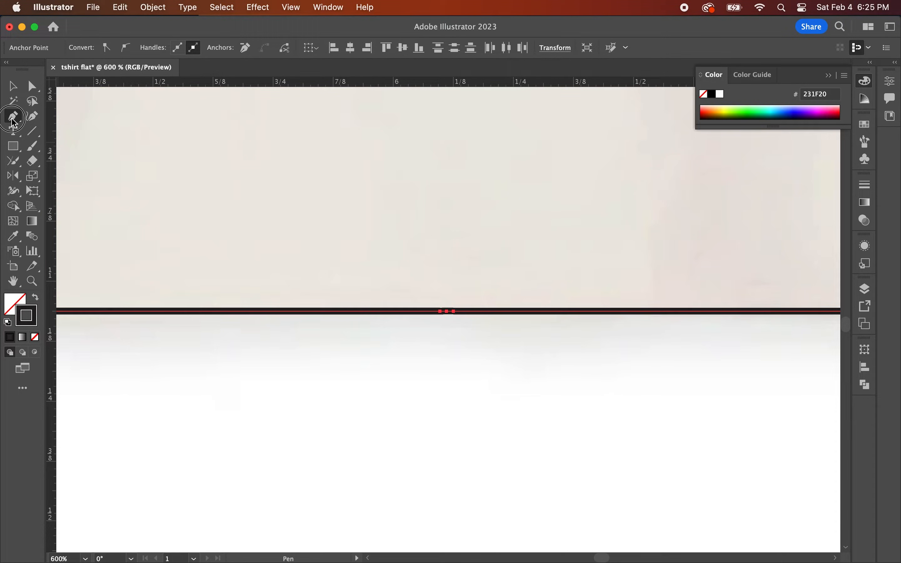
Step: Smooth the first collar line's centre anchor into a rounded curve with the Anchor Point Tool
click(12, 116)
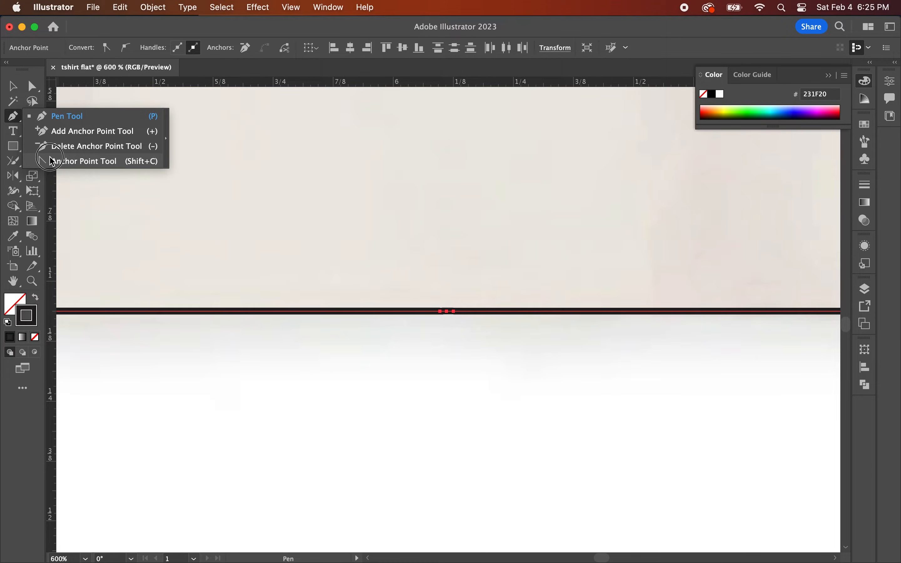
click(96, 145)
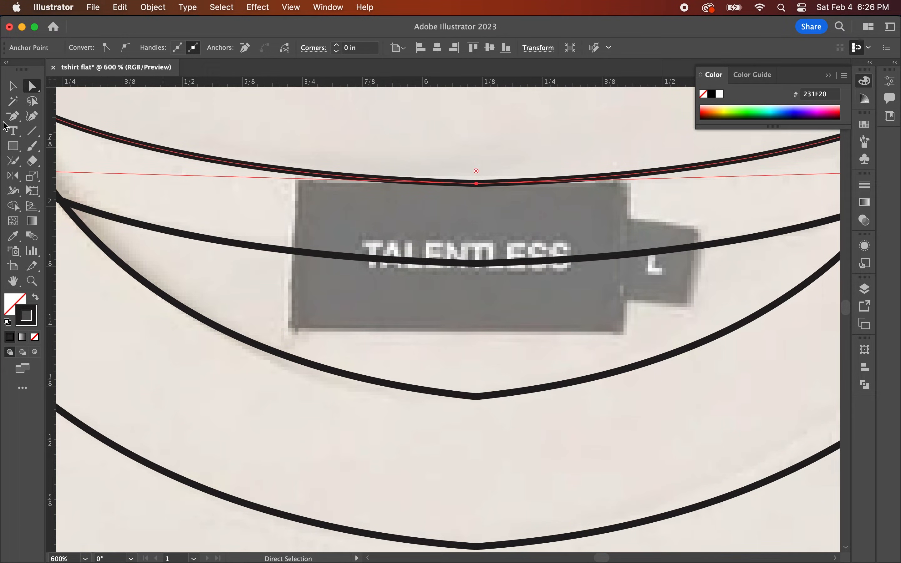
click(13, 115)
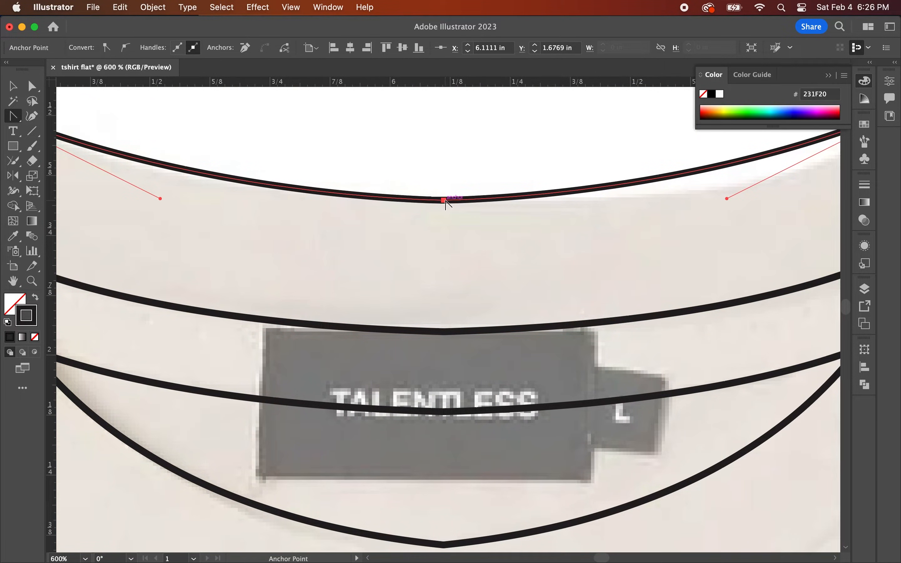
scroll(down, 3)
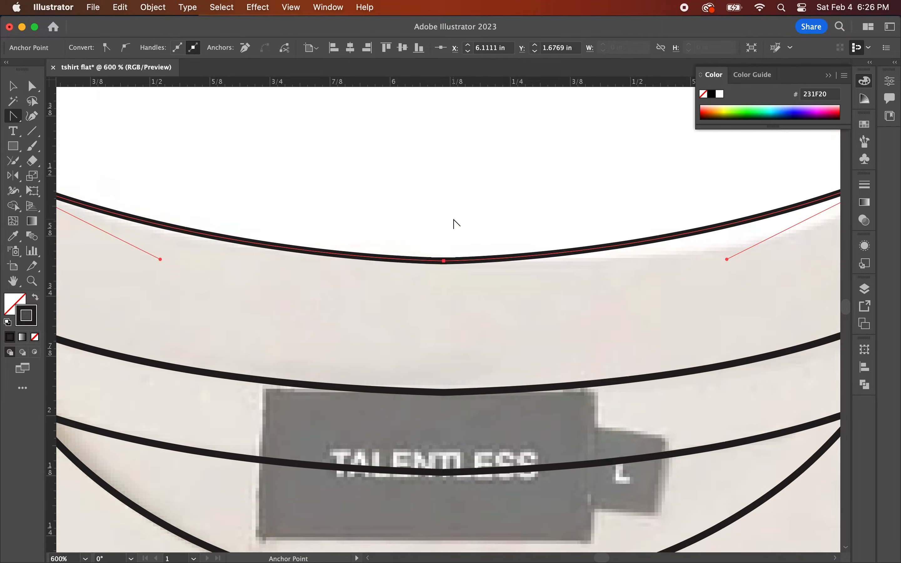
drag(443, 262, 443, 394)
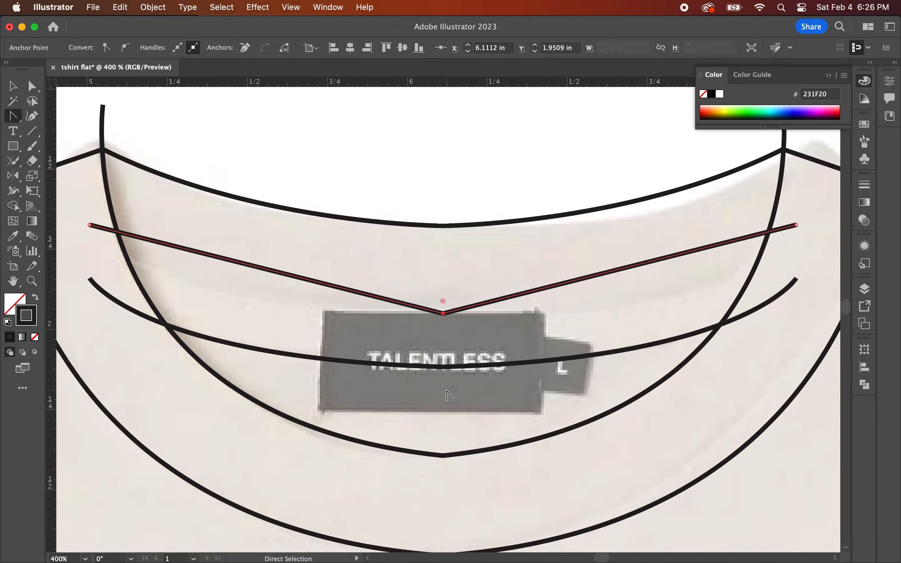
mouse_move(443, 319)
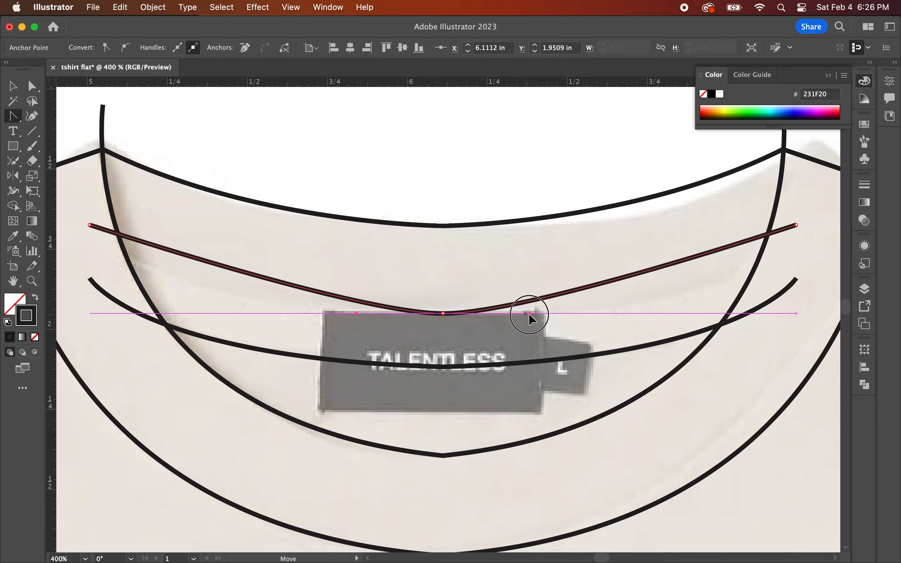
Step: Pull long handles from the second collar line's centre point to round it
drag(529, 314, 585, 315)
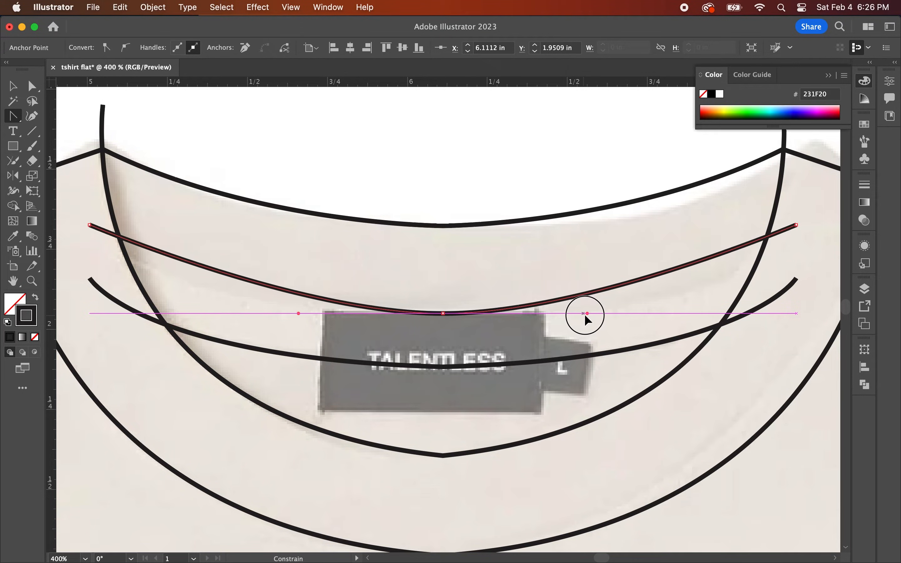
drag(585, 315, 731, 313)
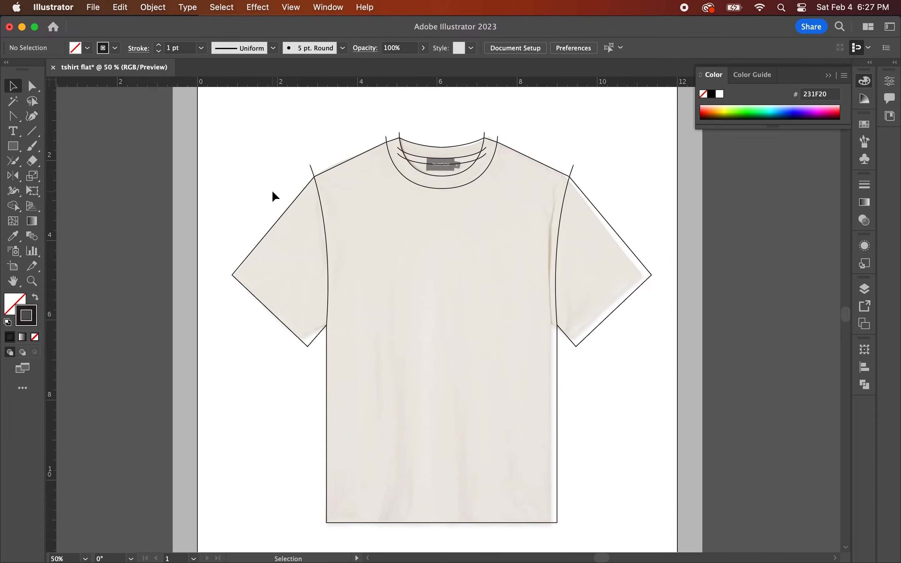
mouse_move(450, 149)
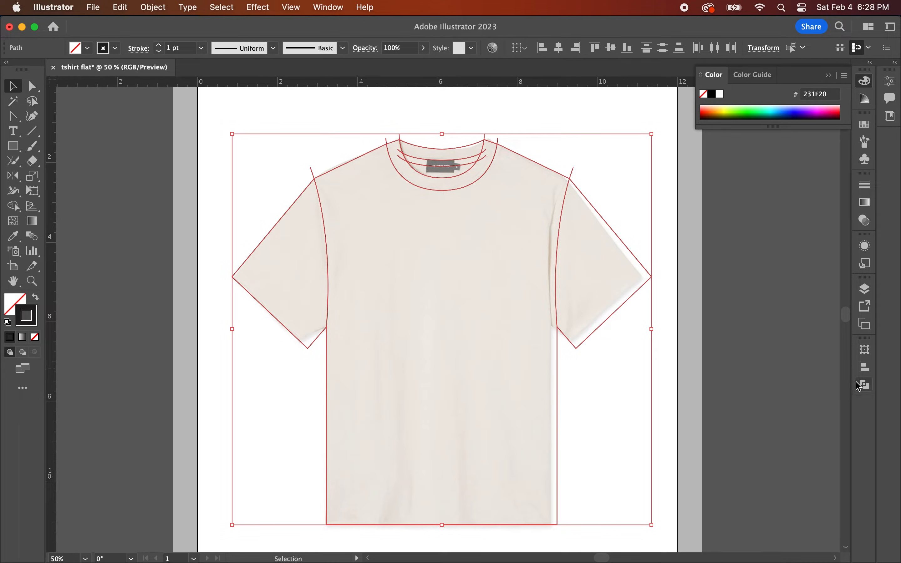
mouse_move(864, 385)
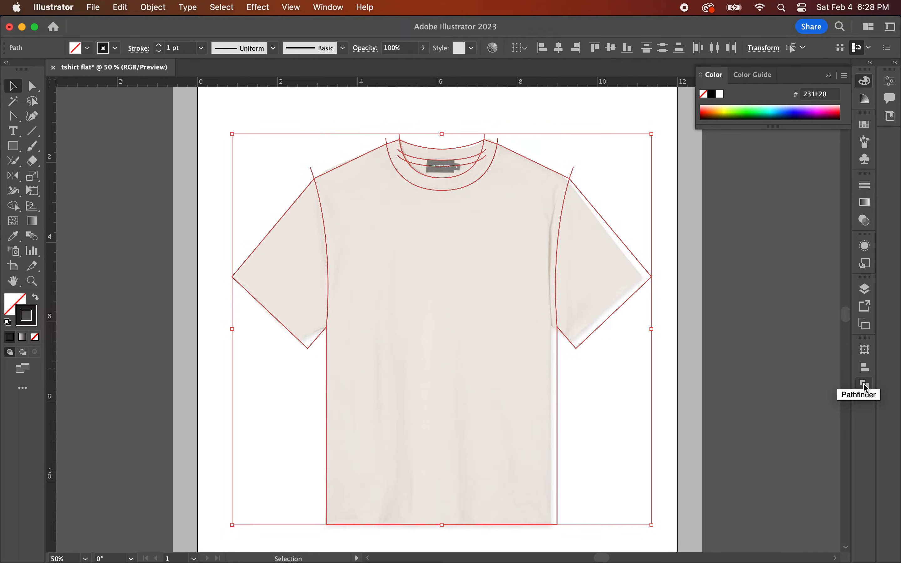
Step: Apply Pathfinder Divide to the selected outlines and tidy the collar pieces with Direct Selection
click(864, 384)
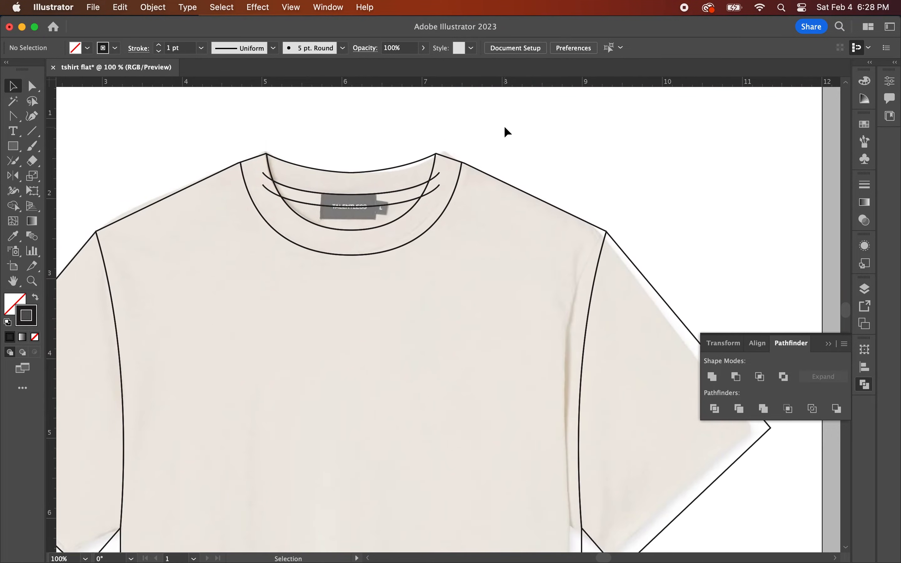
mouse_move(42, 95)
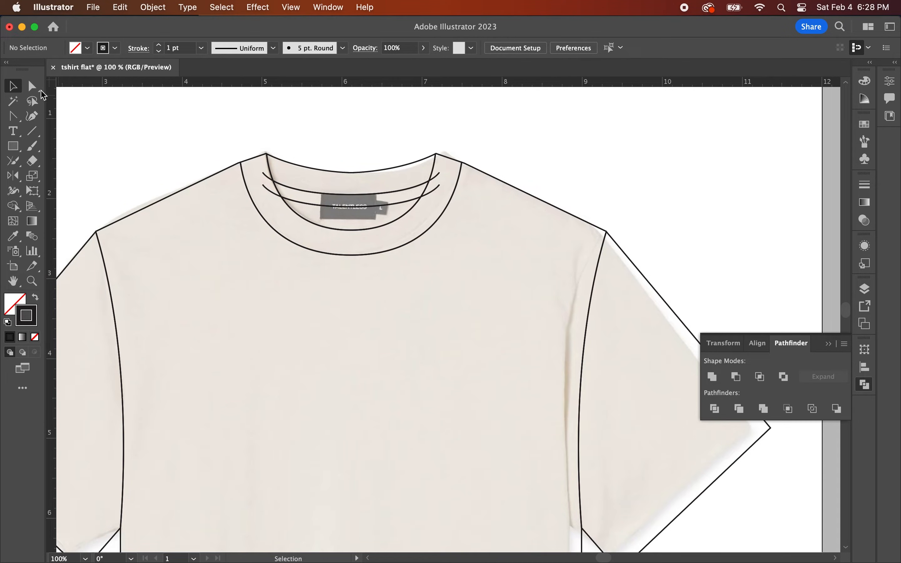
click(32, 86)
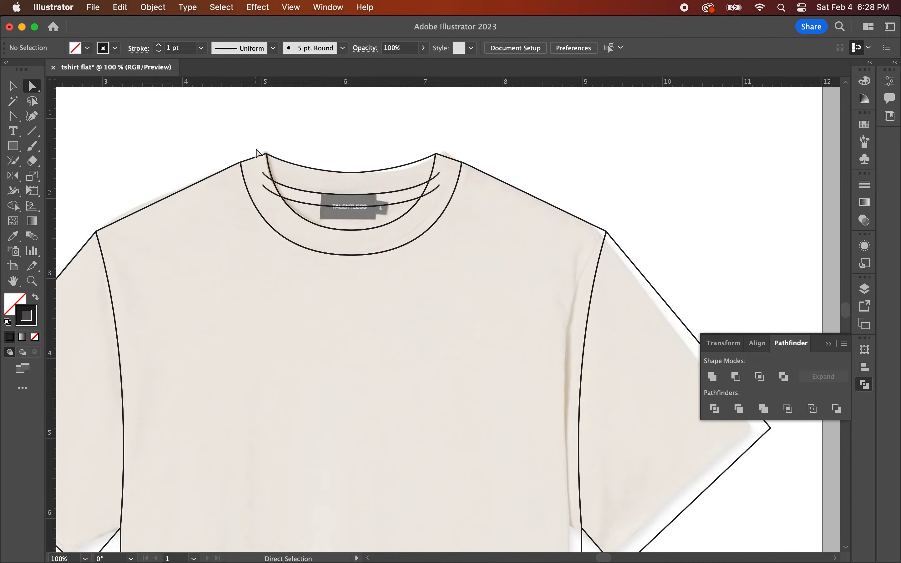
click(258, 154)
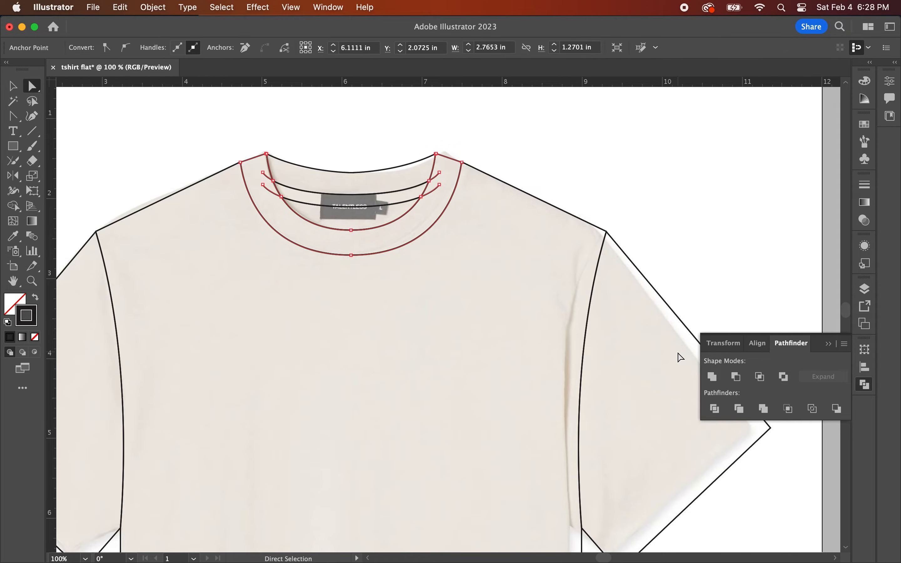
mouse_move(713, 377)
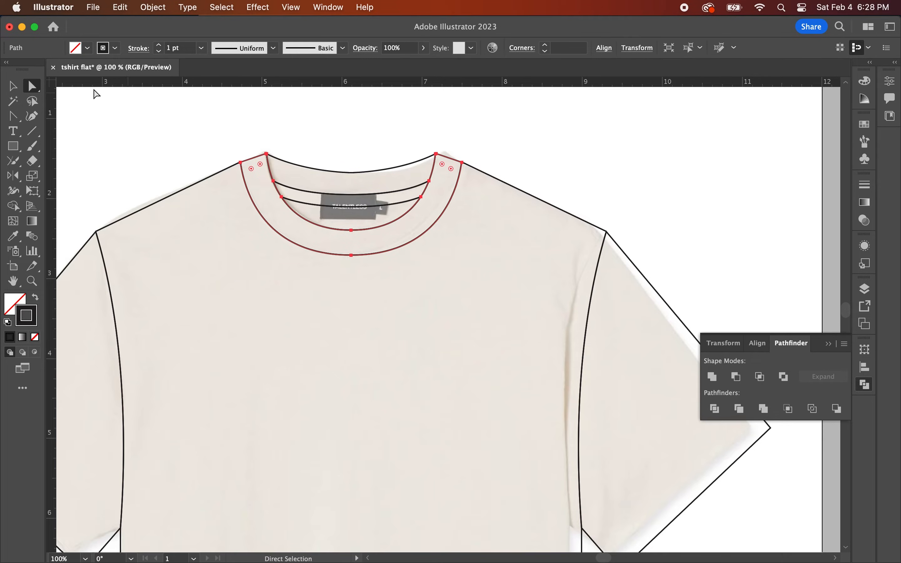
click(353, 138)
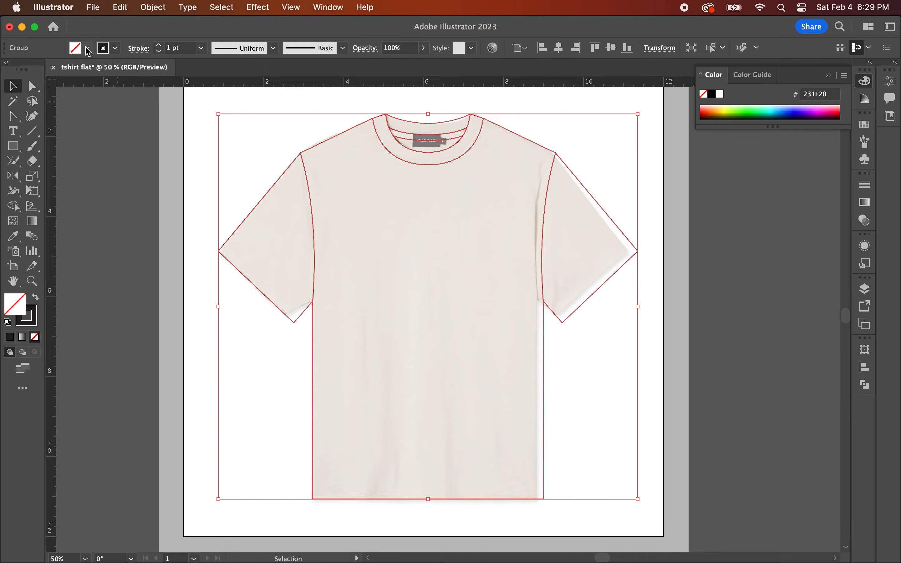
Step: Fill the t-shirt group with white so the photo no longer shows through
click(75, 48)
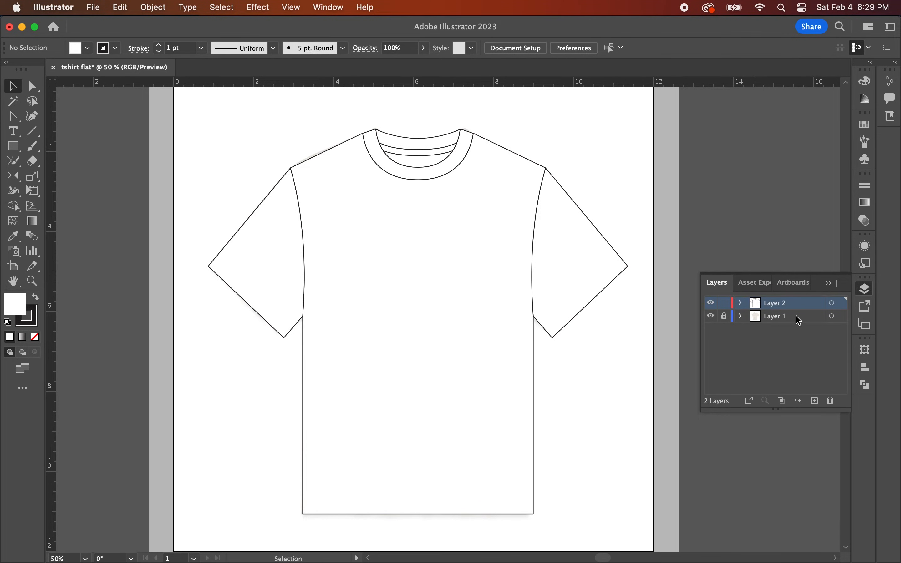
Step: Delete Layer 1 holding the tracing photo, confirming removal of its artwork
click(774, 317)
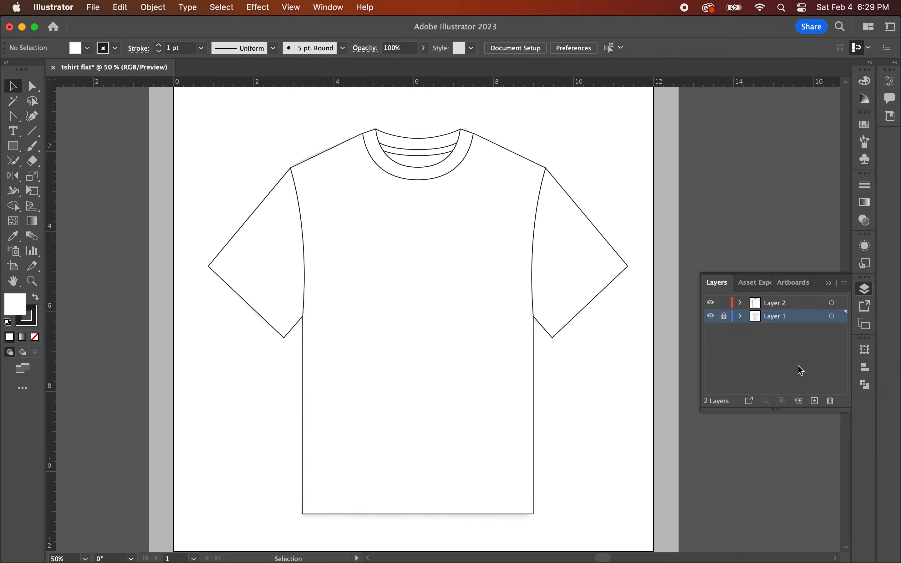
click(830, 401)
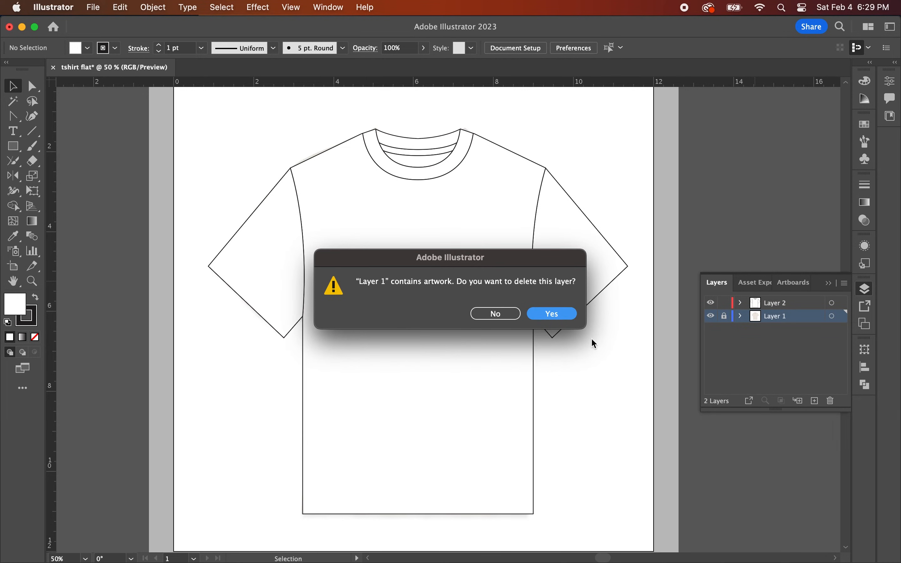
click(550, 313)
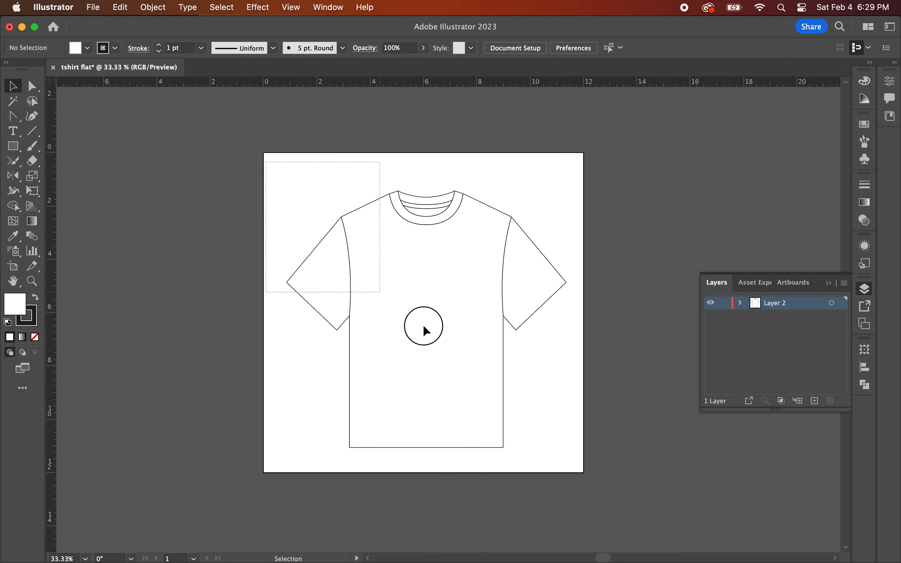
click(424, 327)
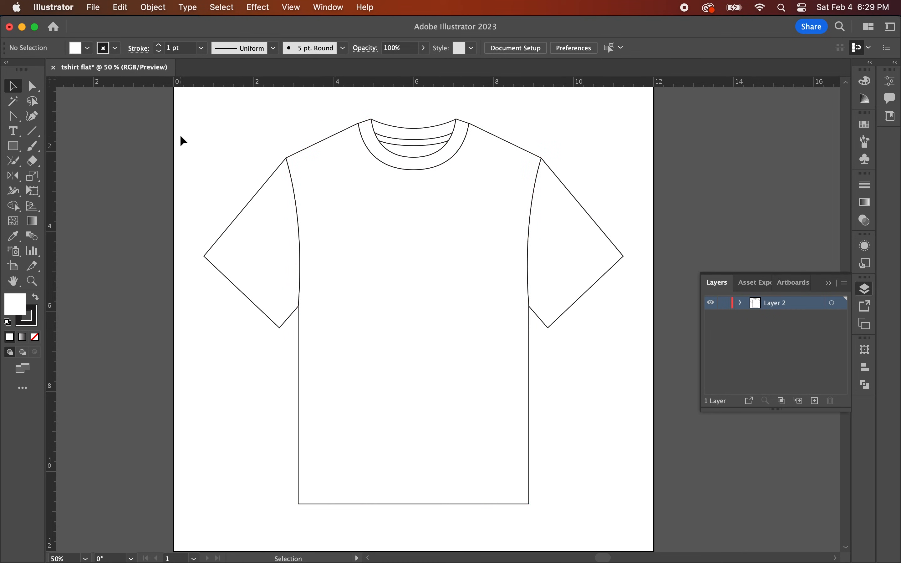
mouse_move(149, 152)
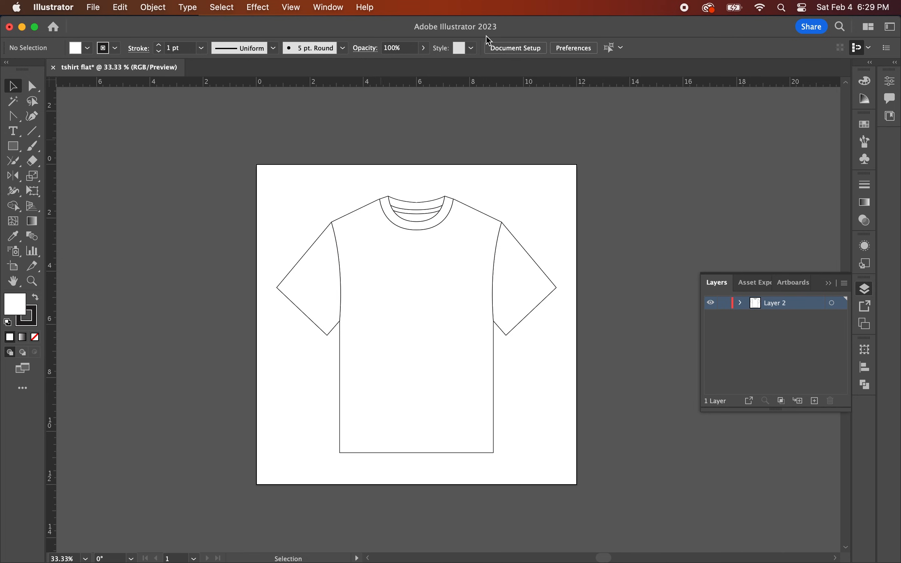
mouse_move(688, 11)
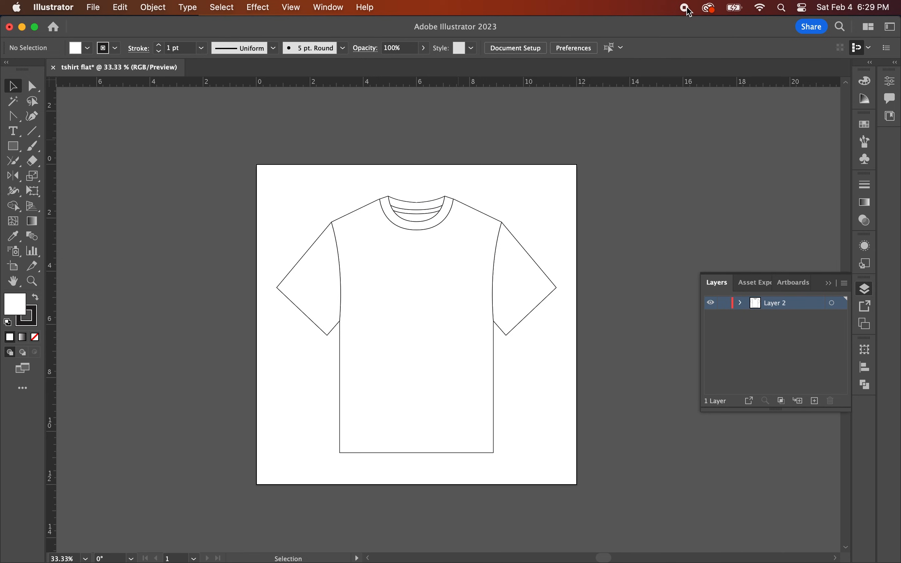